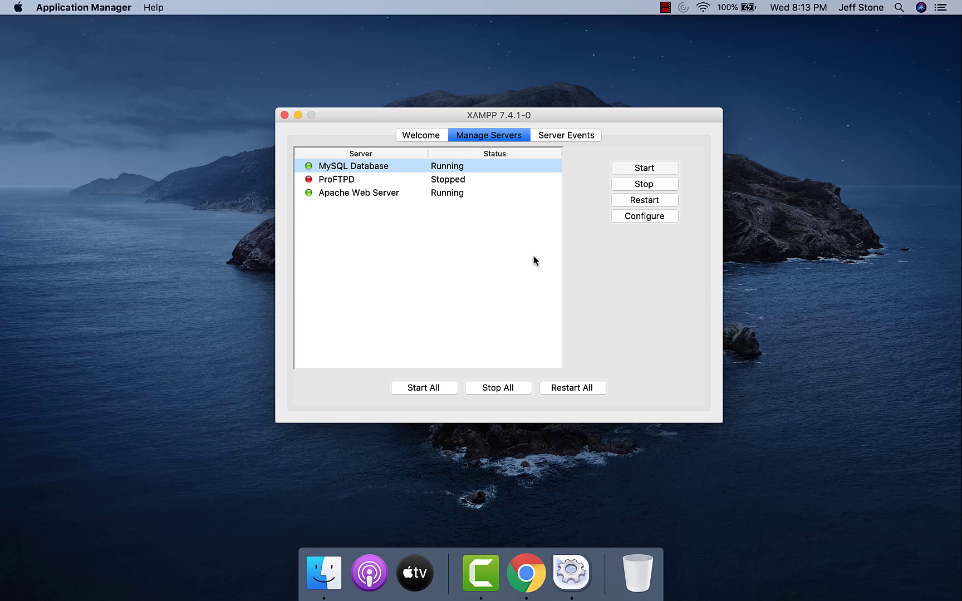
{"action": "mouse_move", "coordinate": [524, 573]}
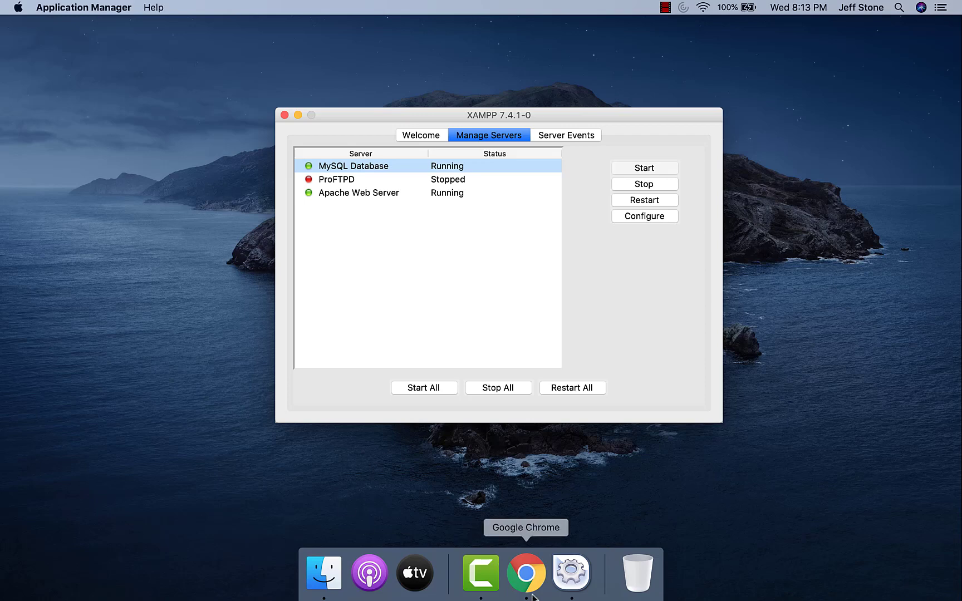
Step: Switch to Chrome and load the XAMPP dashboard at 127.0.0.1
{"action": "left_click", "coordinate": [524, 573]}
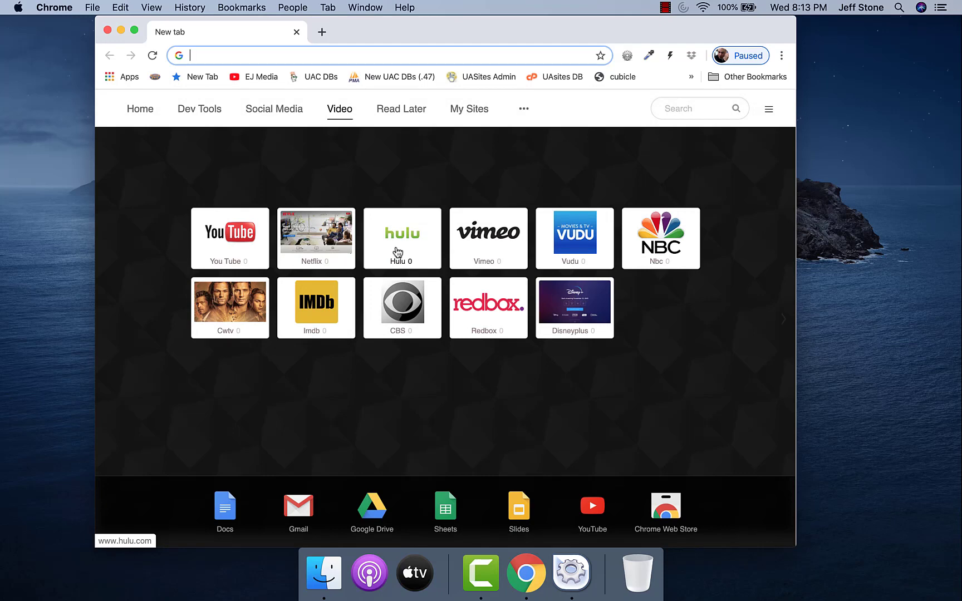
{"action": "type", "text": "192.168.0.1"}
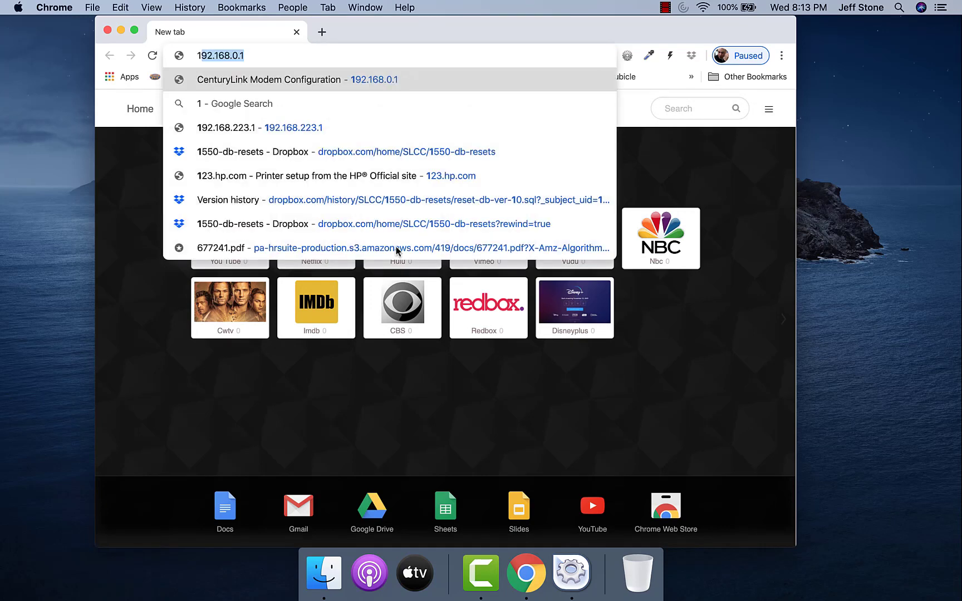
{"action": "type", "text": "127.0"}
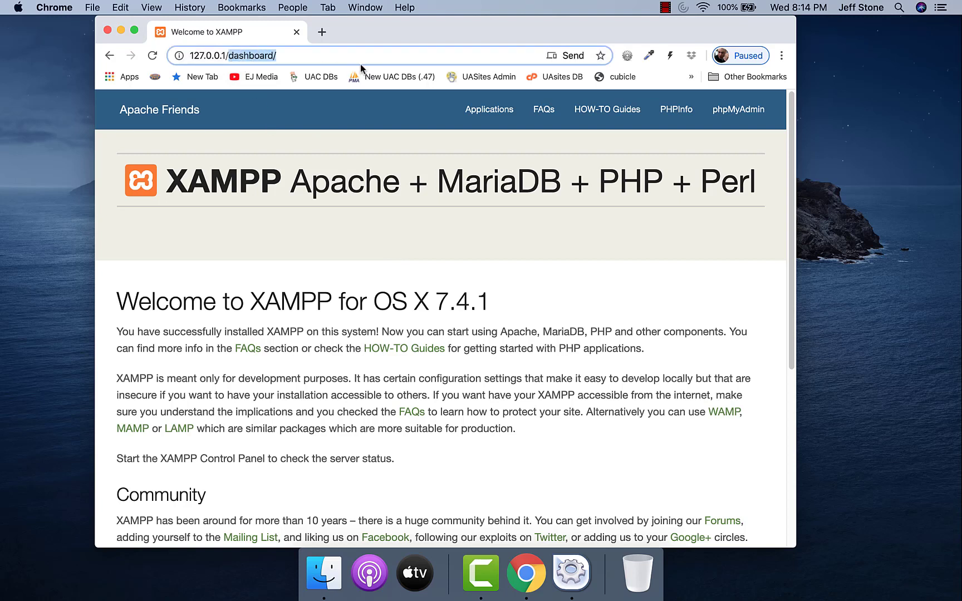
{"action": "left_click", "coordinate": [208, 55]}
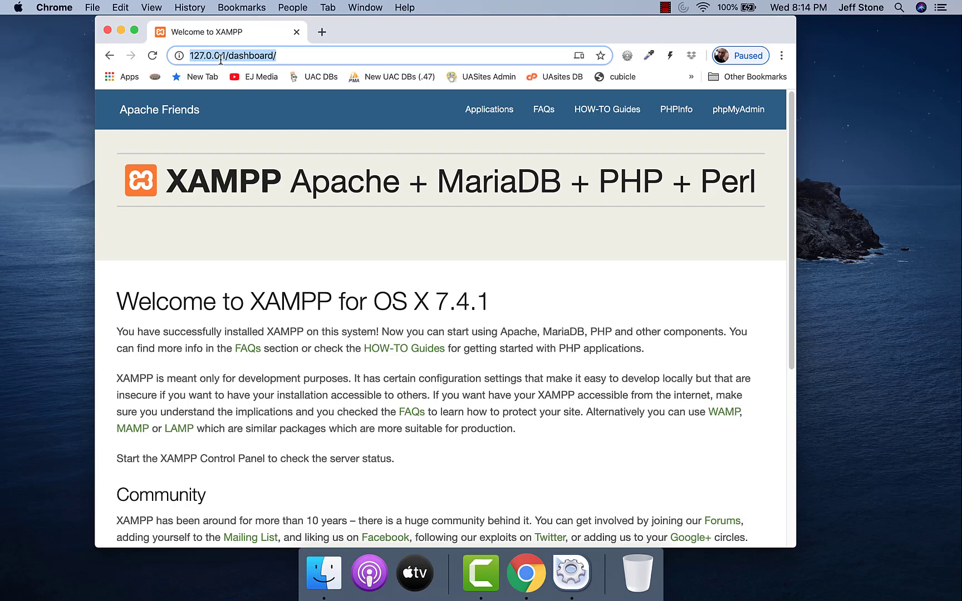
Step: Replace the address with localhost and load the XAMPP dashboard from it
{"action": "type", "text": "lybrary.com"}
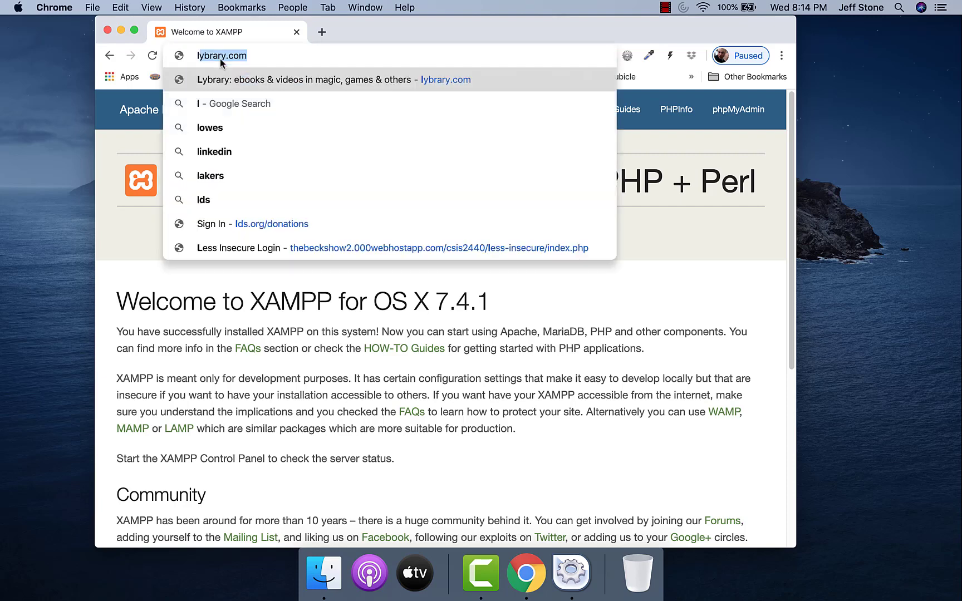
{"action": "type", "text": "localhost"}
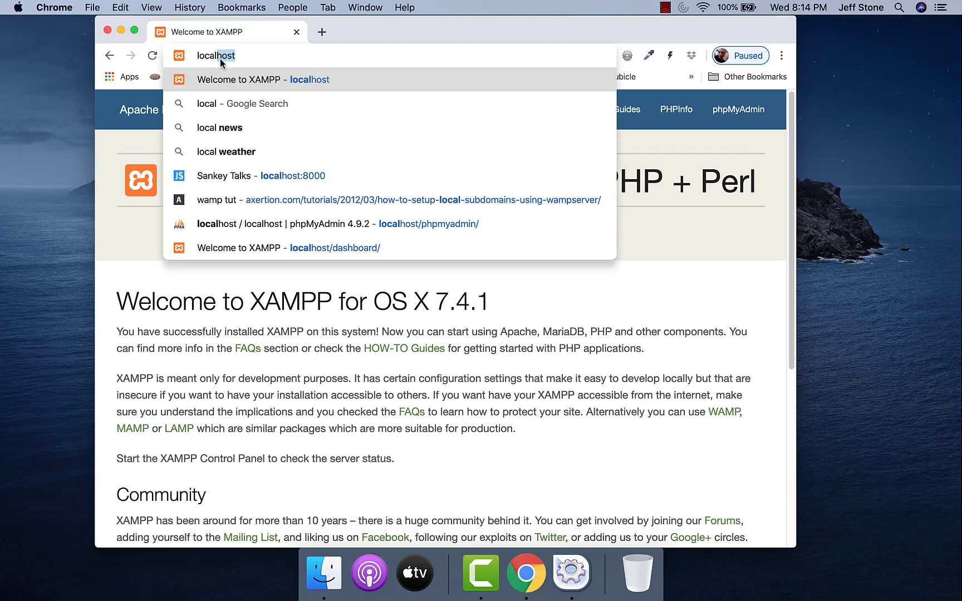
{"action": "left_click", "coordinate": [288, 248]}
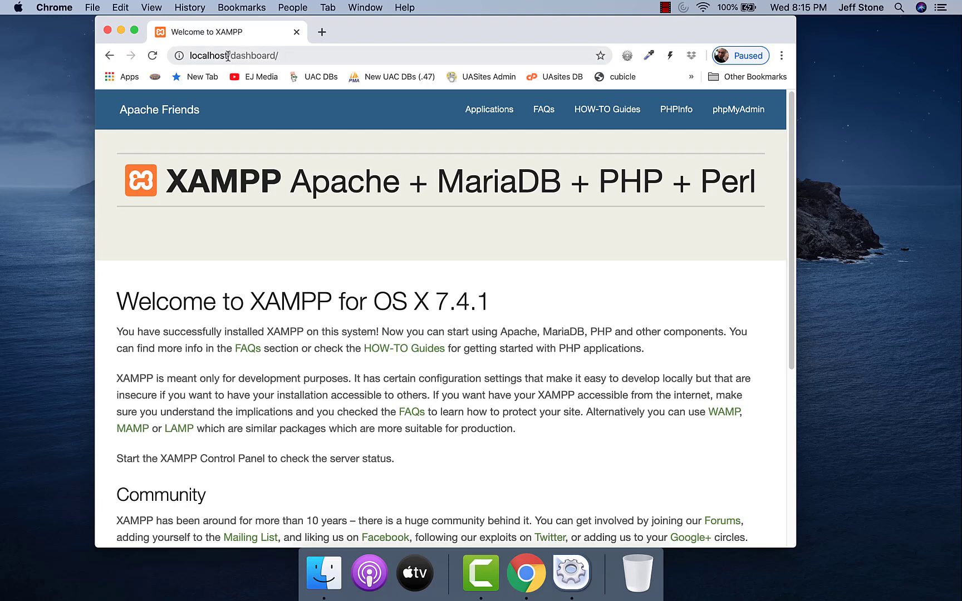
{"action": "left_click", "coordinate": [230, 55]}
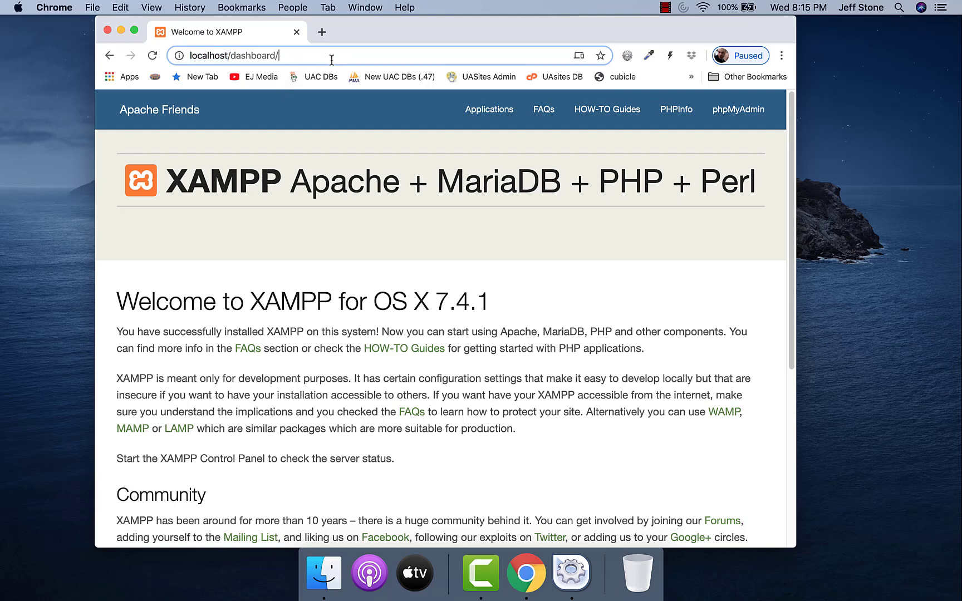
{"action": "type", "text": "inde."}
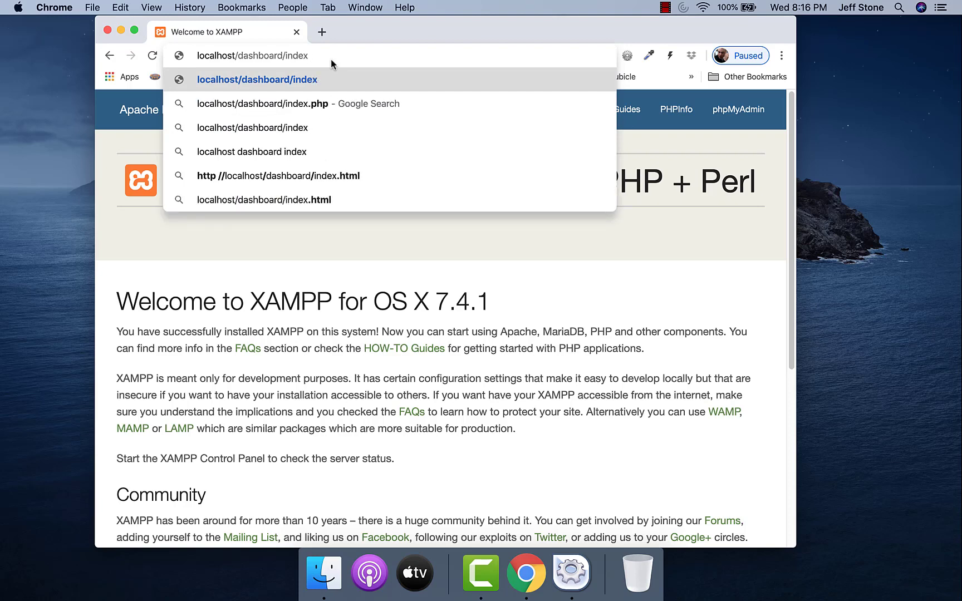
{"action": "left_click", "coordinate": [262, 200]}
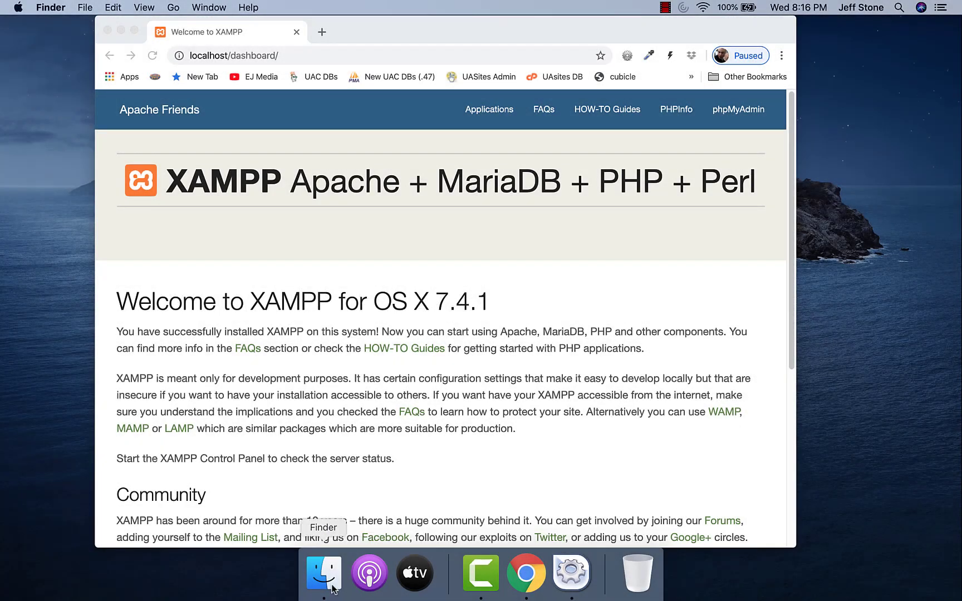
Step: In Finder, navigate Applications > XAMPP > htdocs to see dashboard, img, webalizer and index.php
{"action": "left_click", "coordinate": [324, 572]}
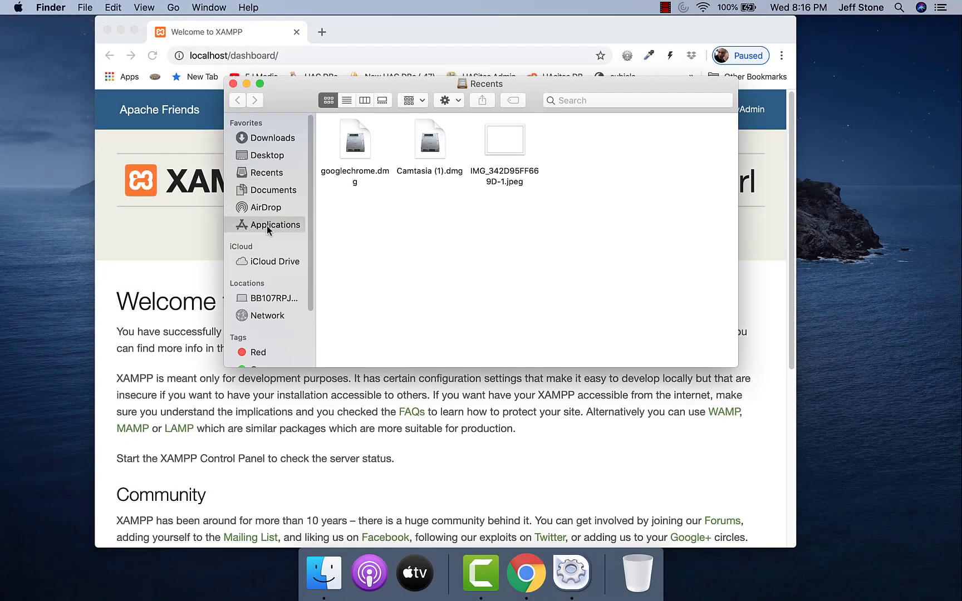
{"action": "left_click", "coordinate": [273, 224]}
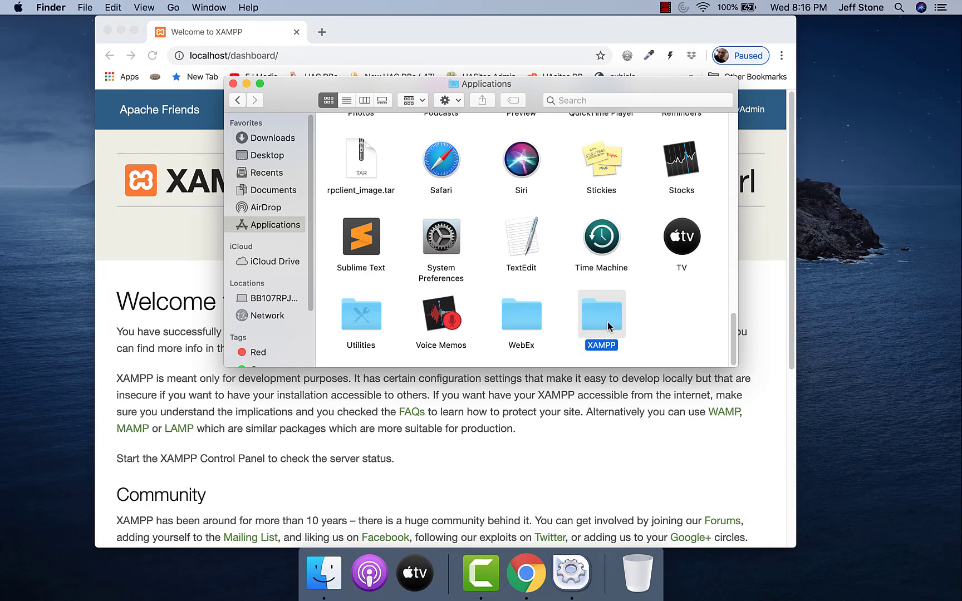
{"action": "double_click", "coordinate": [601, 315]}
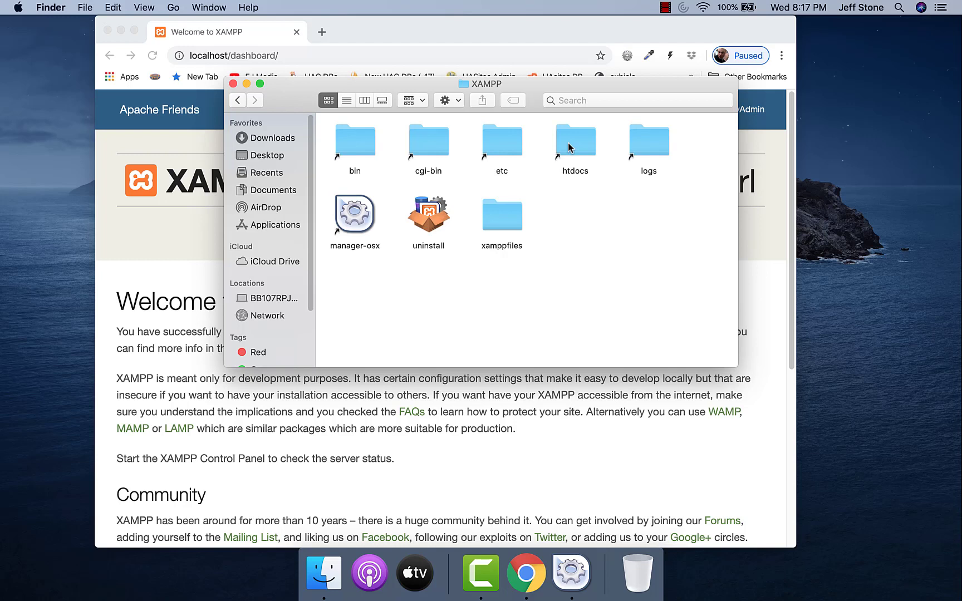
{"action": "mouse_move", "coordinate": [575, 150]}
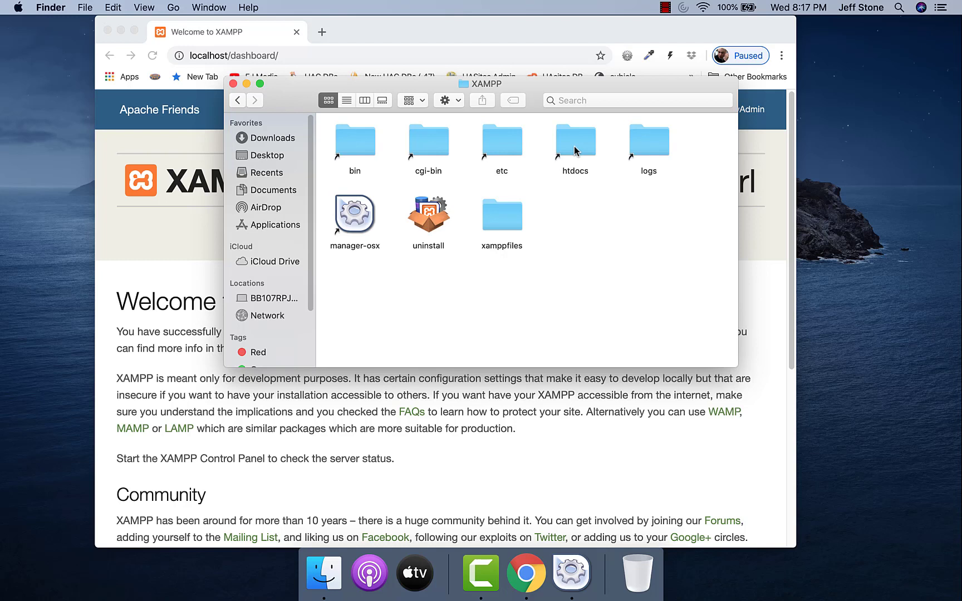
{"action": "double_click", "coordinate": [573, 141]}
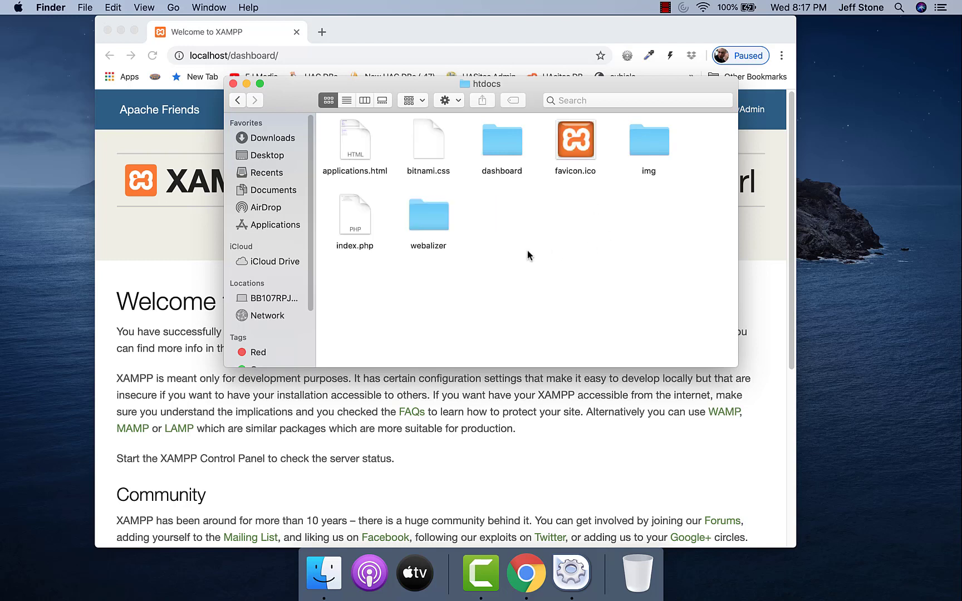
{"action": "mouse_move", "coordinate": [341, 152]}
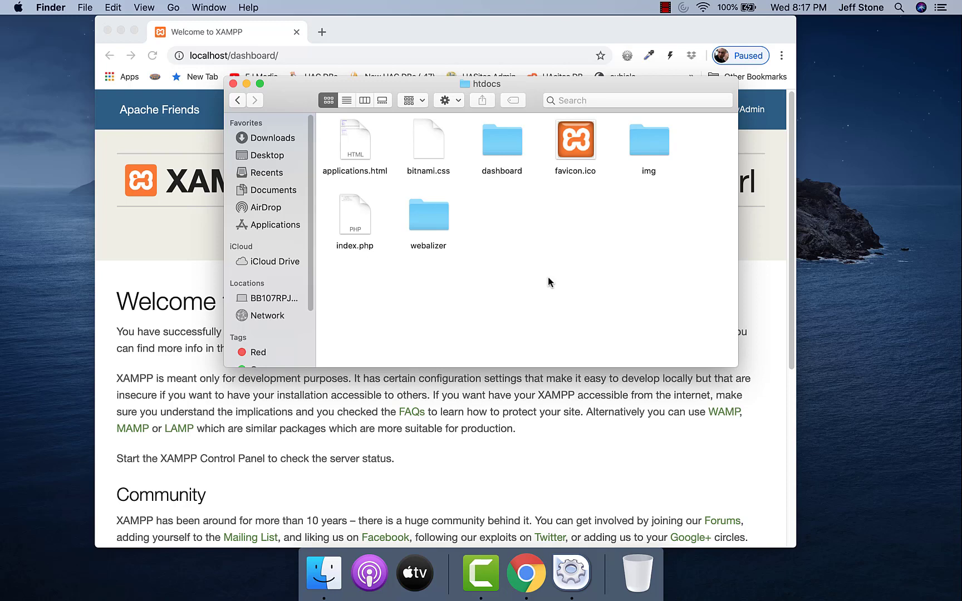
{"action": "mouse_move", "coordinate": [374, 254]}
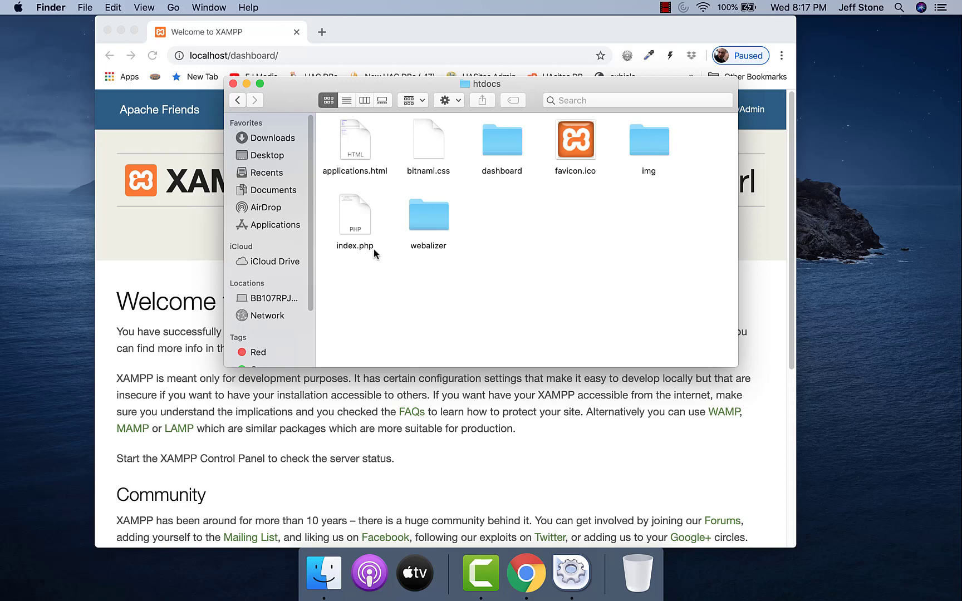
Step: Open htdocs' index.php in Sublime Text, declining the update offer, to view its /dashboard/ redirect
{"action": "right_click", "coordinate": [354, 221]}
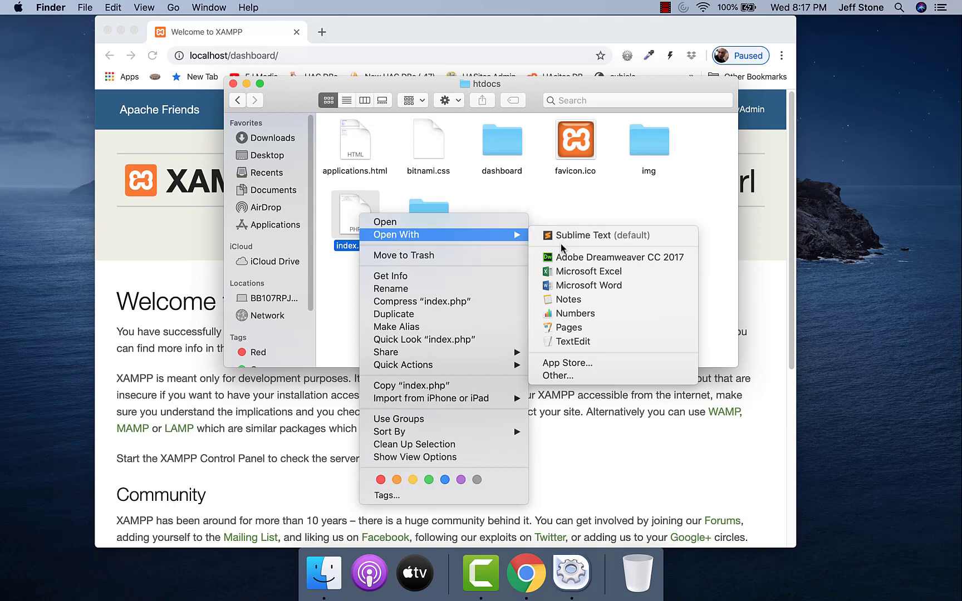
{"action": "left_click", "coordinate": [582, 234]}
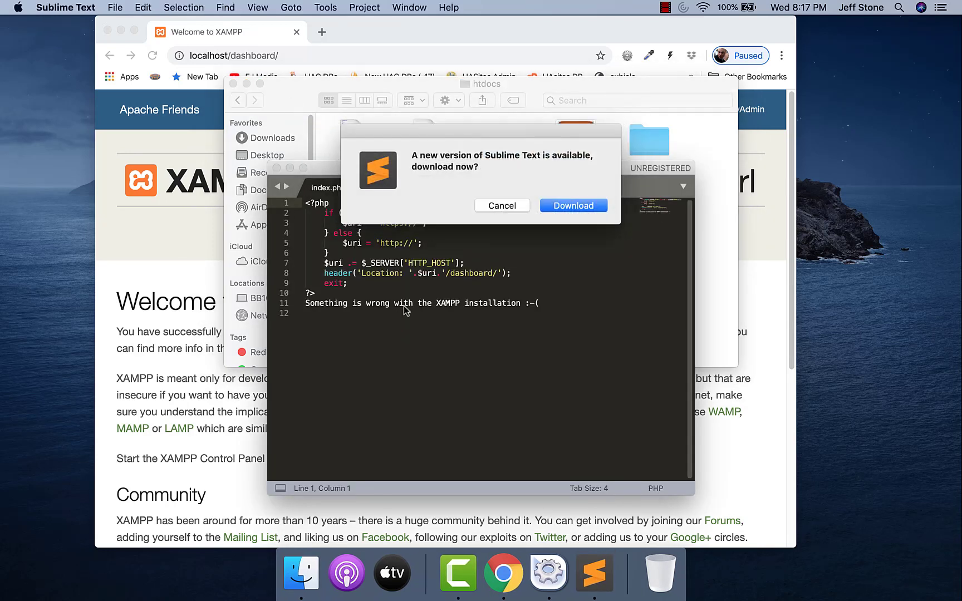
{"action": "left_click", "coordinate": [500, 205]}
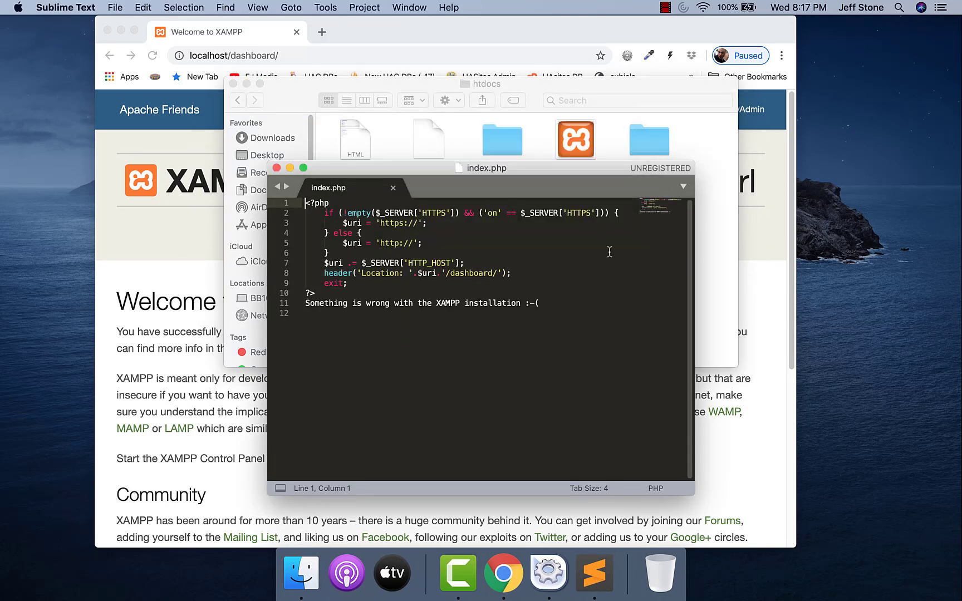
{"action": "mouse_move", "coordinate": [559, 361]}
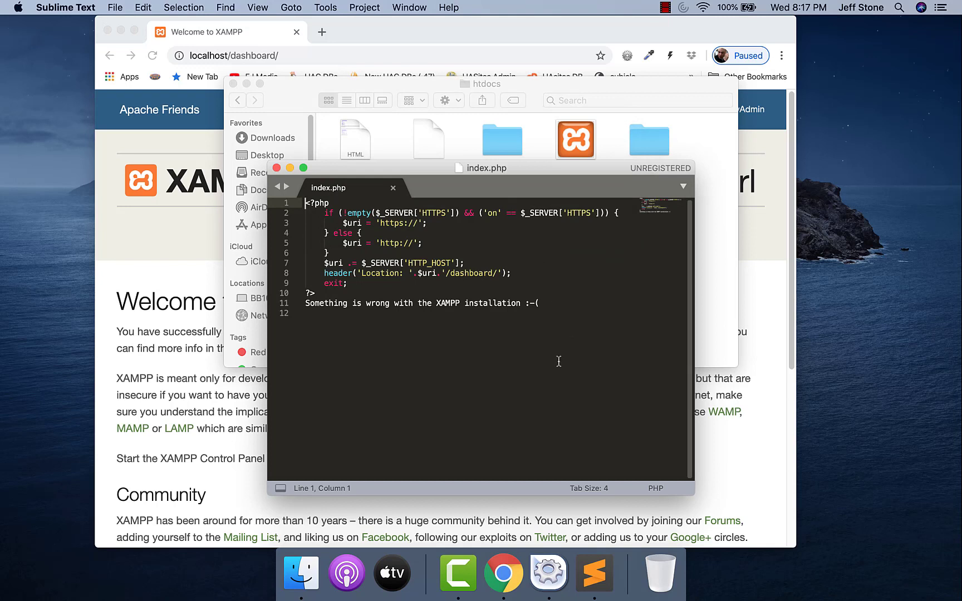
{"action": "mouse_move", "coordinate": [455, 248]}
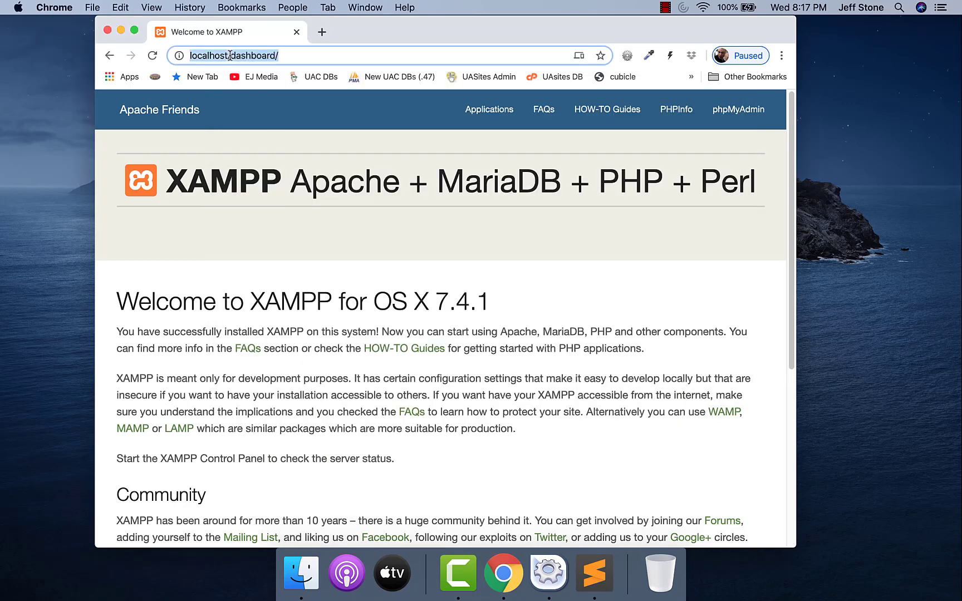
Step: Request localhost/index in Chrome and land on the localhost/dashboard/ welcome page
{"action": "type", "text": "localhost/"}
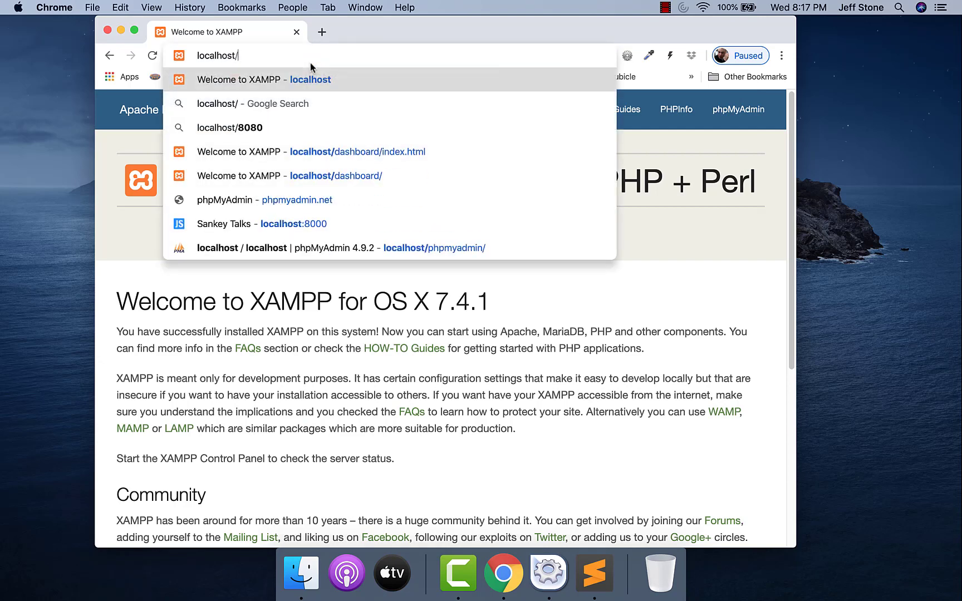
{"action": "type", "text": "inde."}
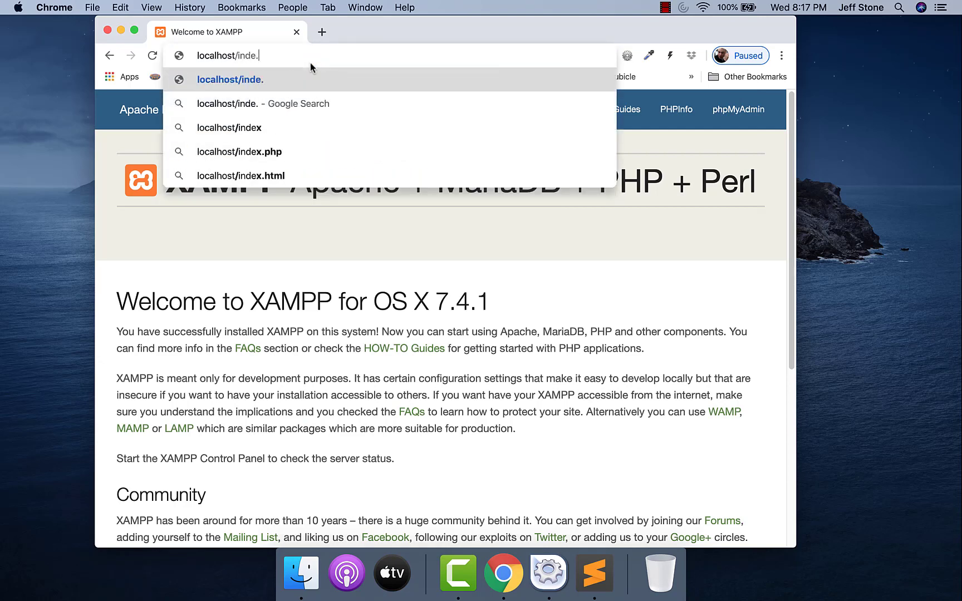
{"action": "type", "text": "x"}
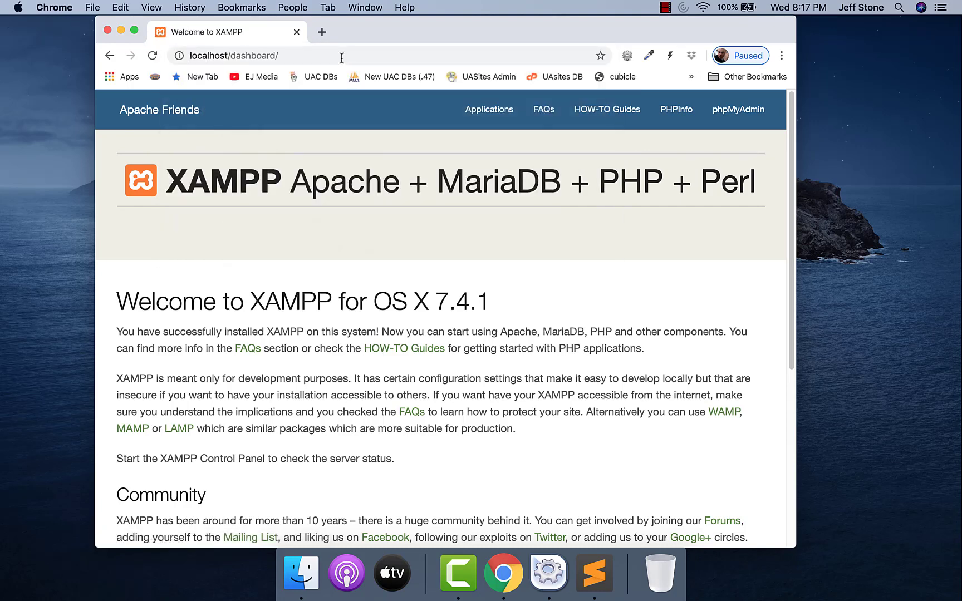
{"action": "mouse_move", "coordinate": [594, 572]}
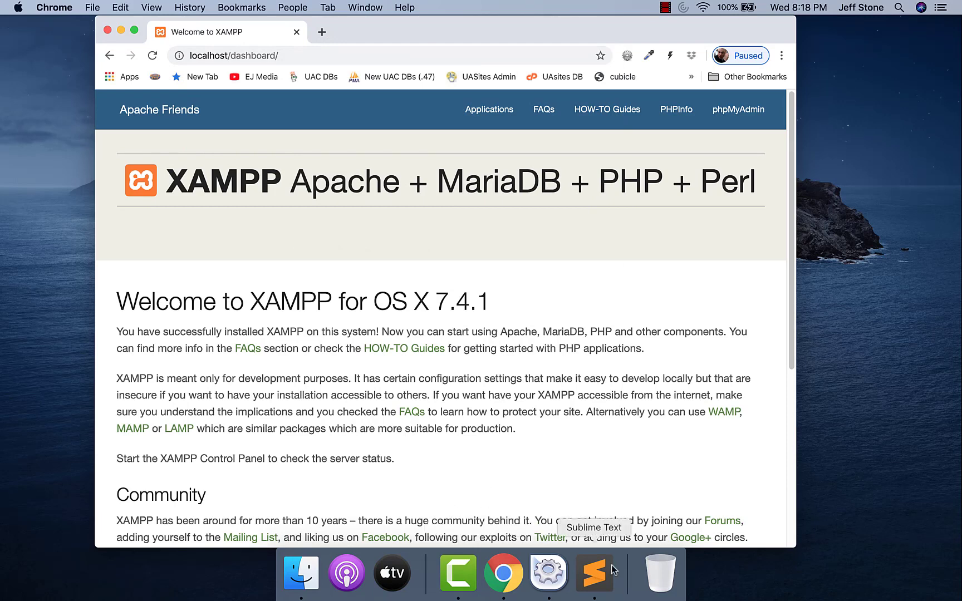
Step: Reopen index.php in Sublime Text and cut out all its existing redirect code
{"action": "left_click", "coordinate": [593, 573]}
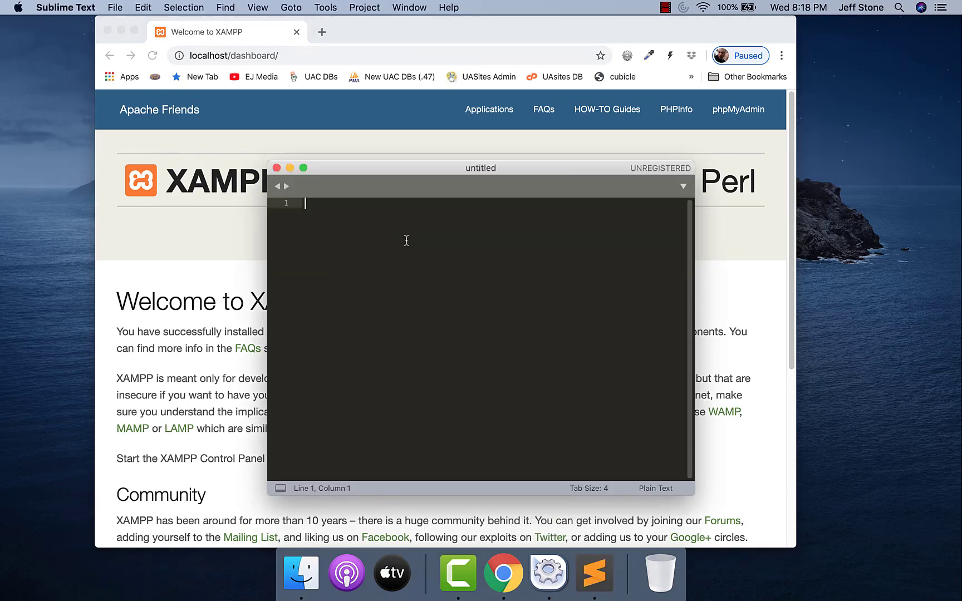
{"action": "mouse_move", "coordinate": [301, 571]}
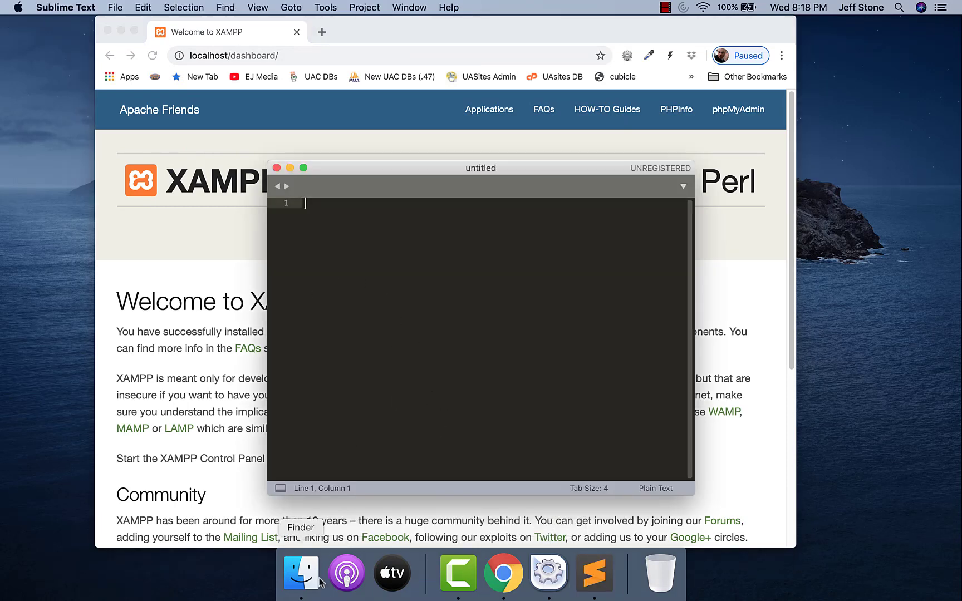
{"action": "right_click", "coordinate": [347, 213]}
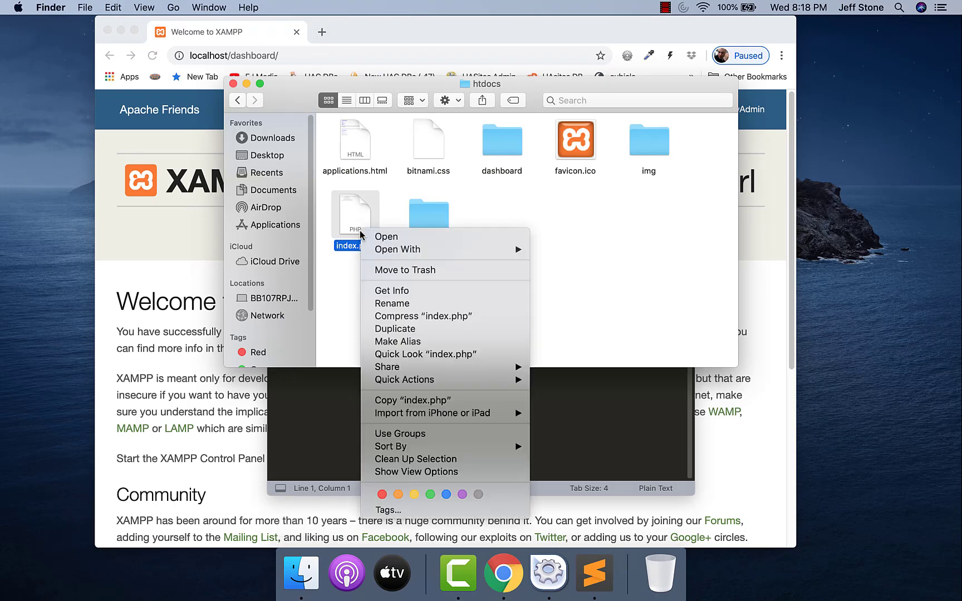
{"action": "left_click", "coordinate": [395, 328]}
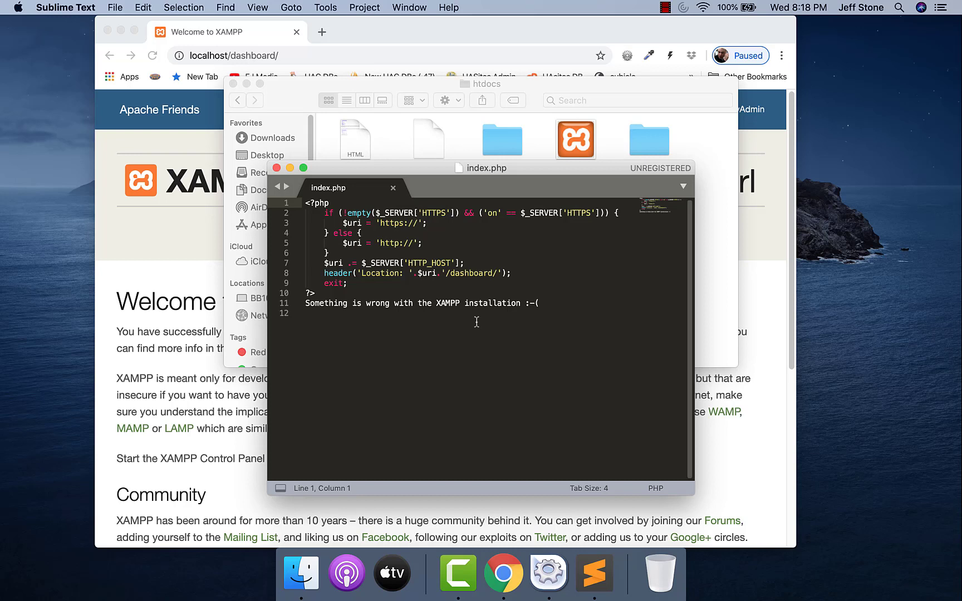
{"action": "key", "text": "cmd+a"}
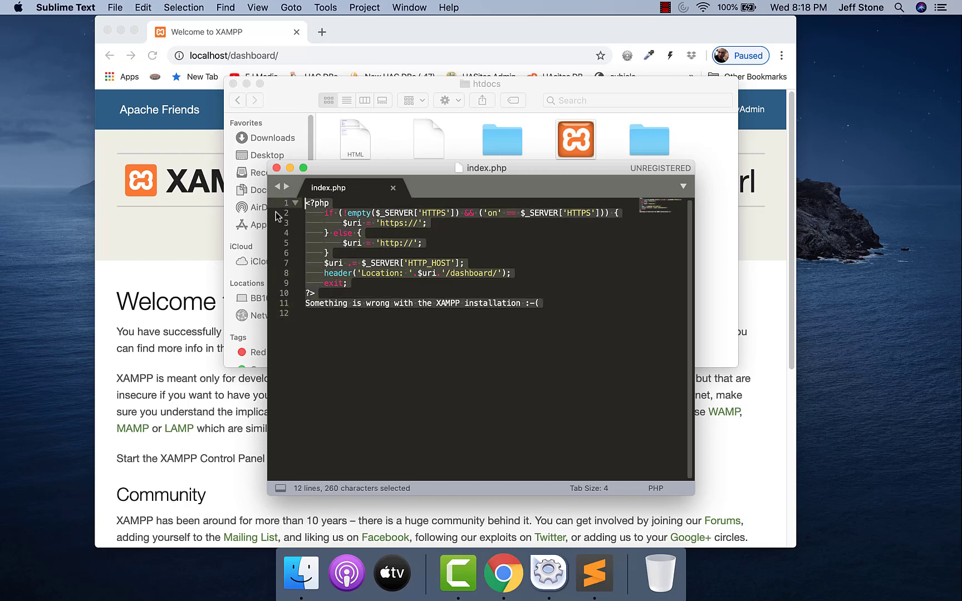
{"action": "key", "text": "cmd+x"}
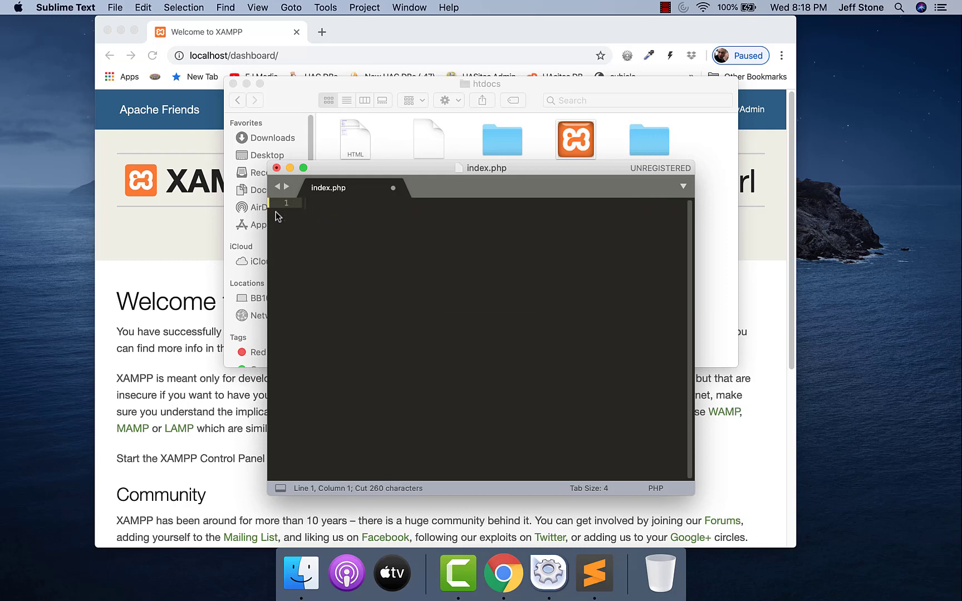
Step: Write <h1>Hello</h1>, save with the admin password, and reload localhost to see Hello
{"action": "type", "text": "<h1>"}
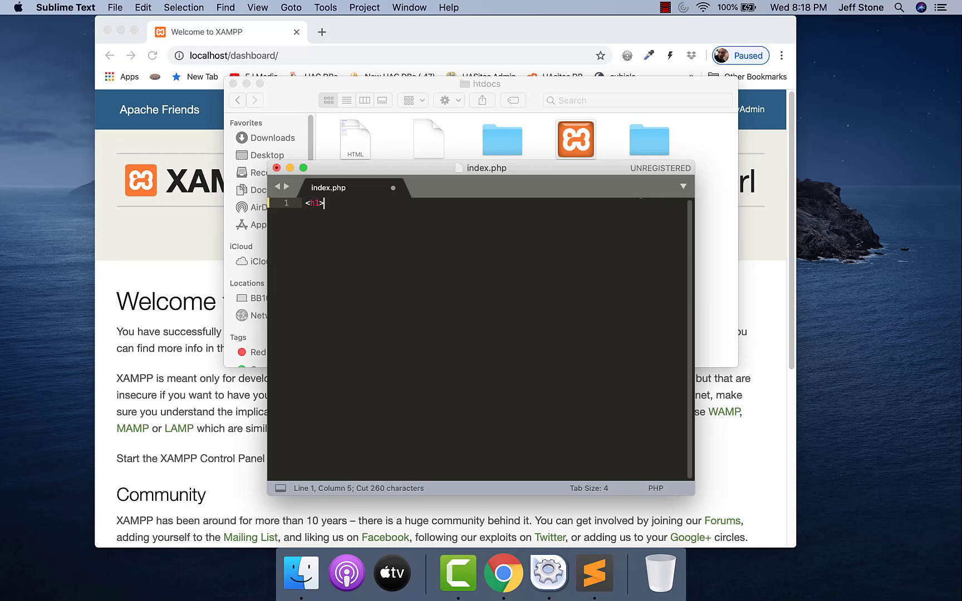
{"action": "type", "text": "Hello</h1>"}
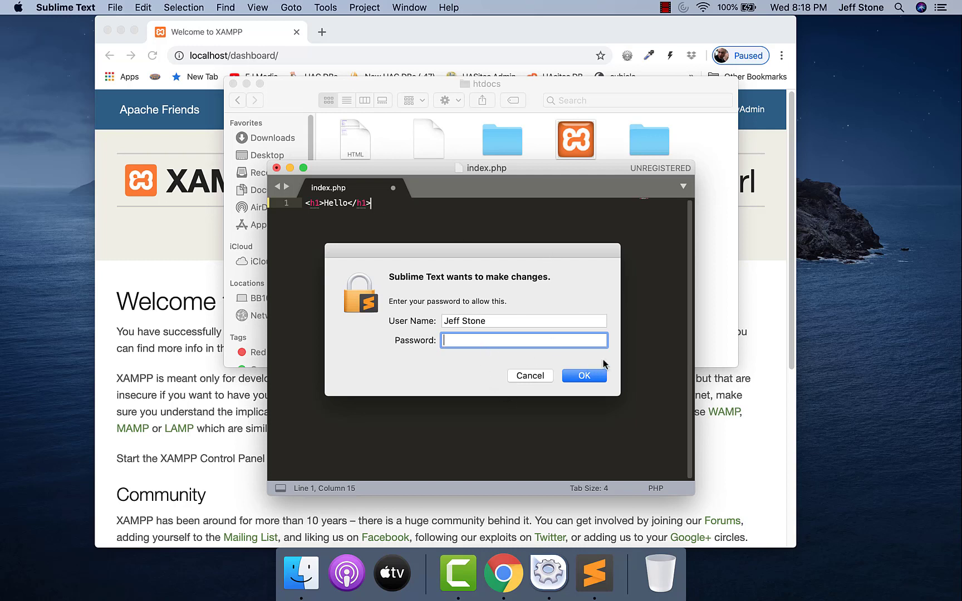
{"action": "type", "text": "••"}
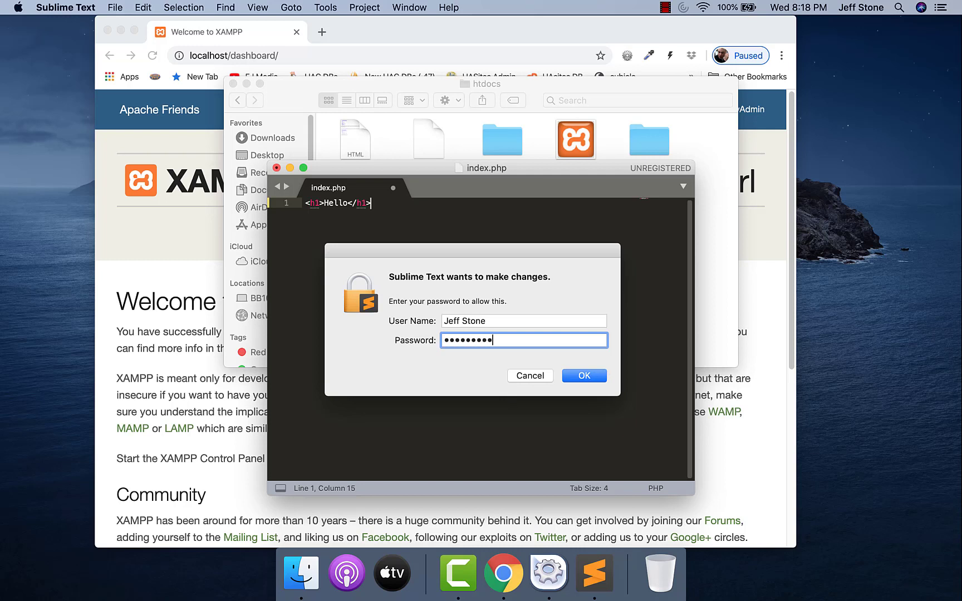
{"action": "left_click", "coordinate": [582, 375]}
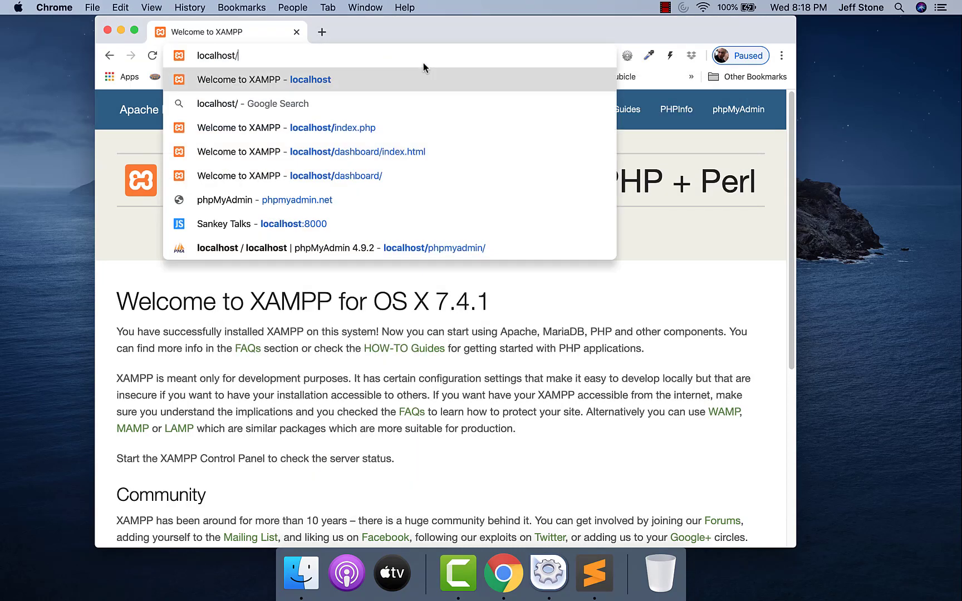
{"action": "key", "text": "Enter"}
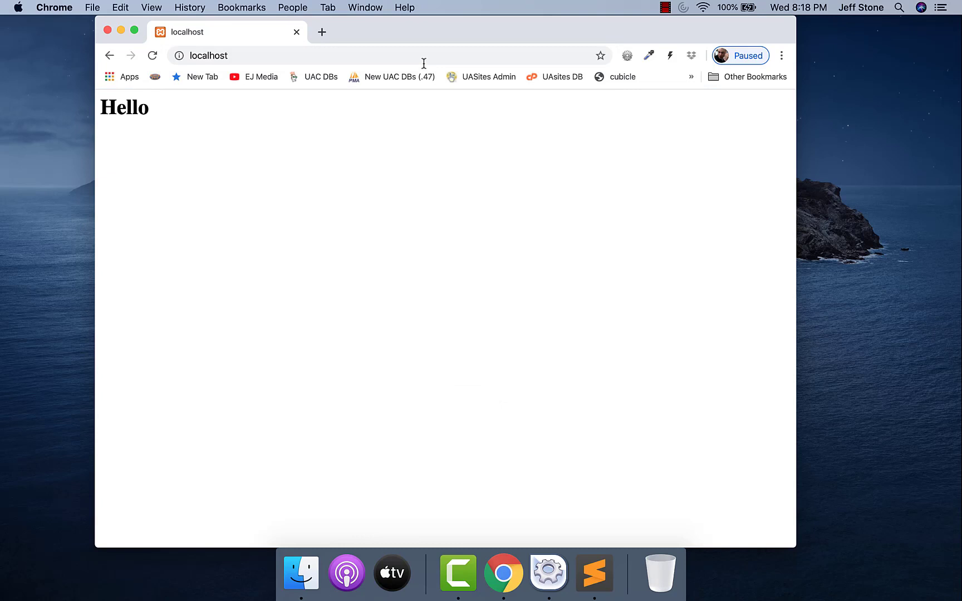
{"action": "mouse_move", "coordinate": [548, 572]}
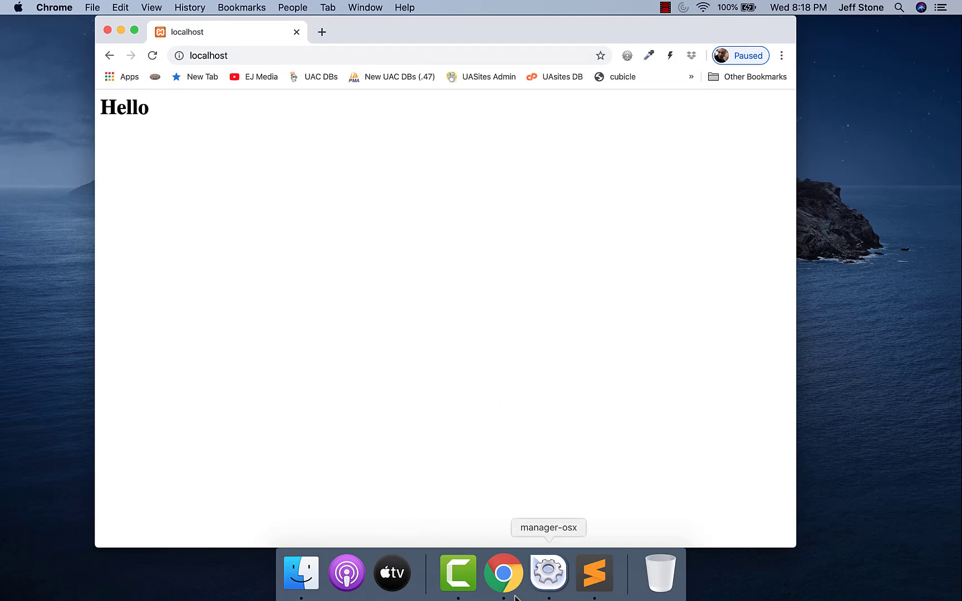
{"action": "left_click", "coordinate": [592, 572]}
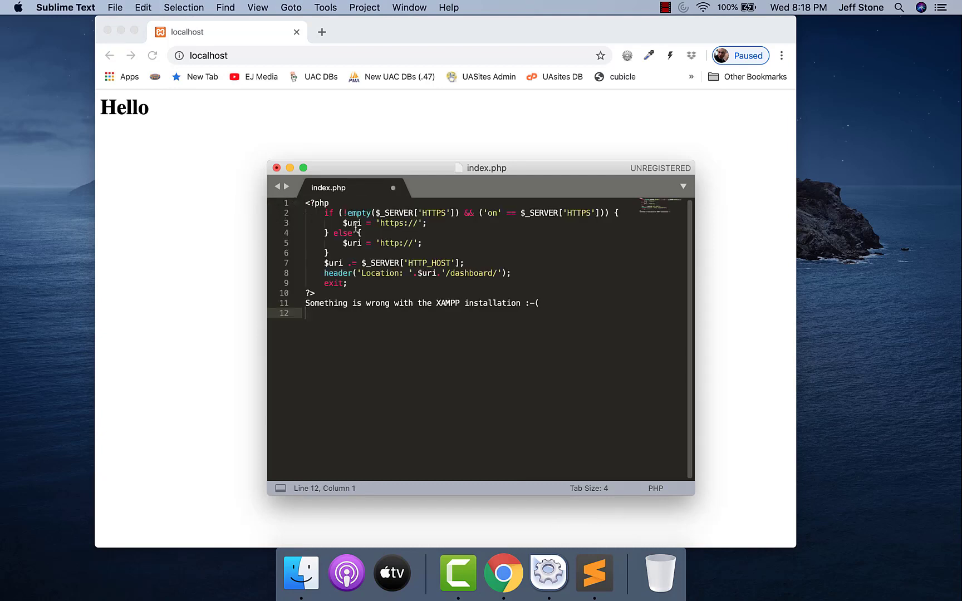
Step: Save the restored original redirect code in index.php
{"action": "key", "text": "cmd+s"}
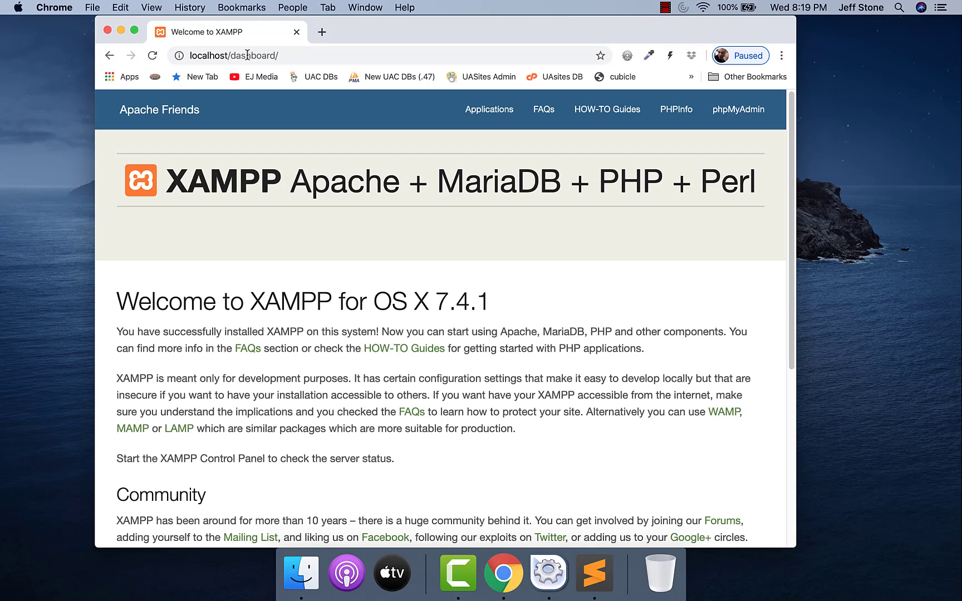
{"action": "mouse_move", "coordinate": [525, 5]}
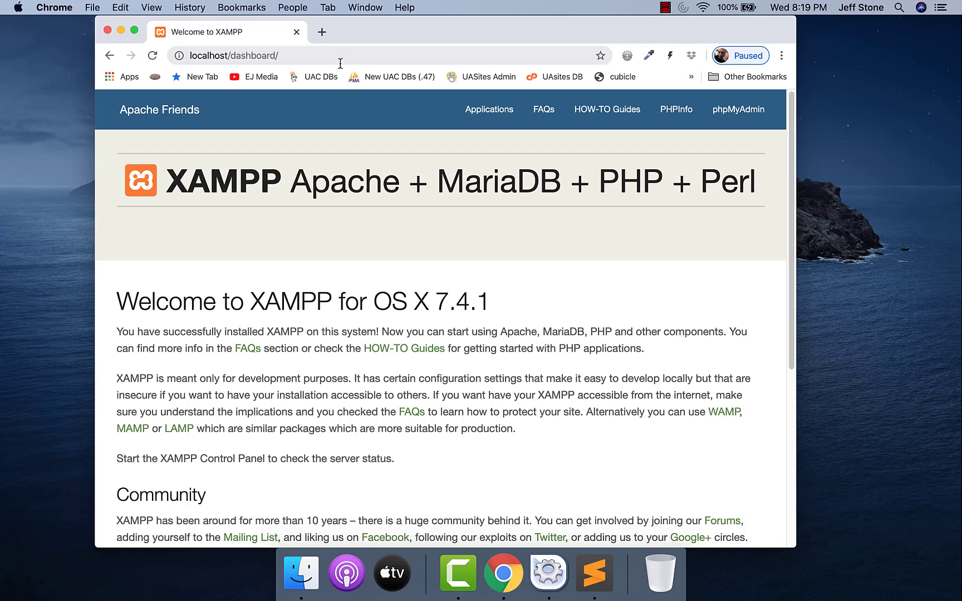
{"action": "mouse_move", "coordinate": [287, 493]}
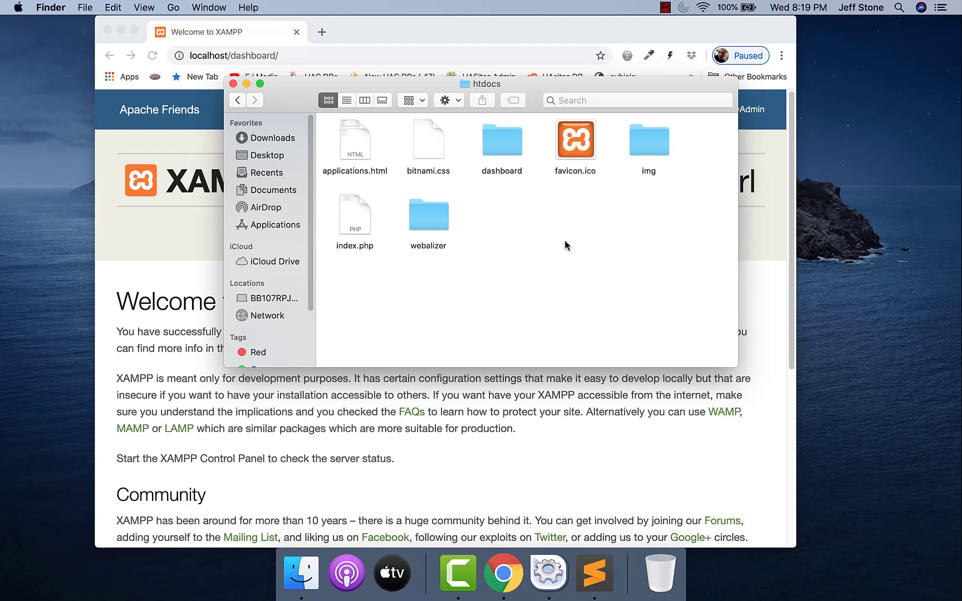
{"action": "mouse_move", "coordinate": [523, 251]}
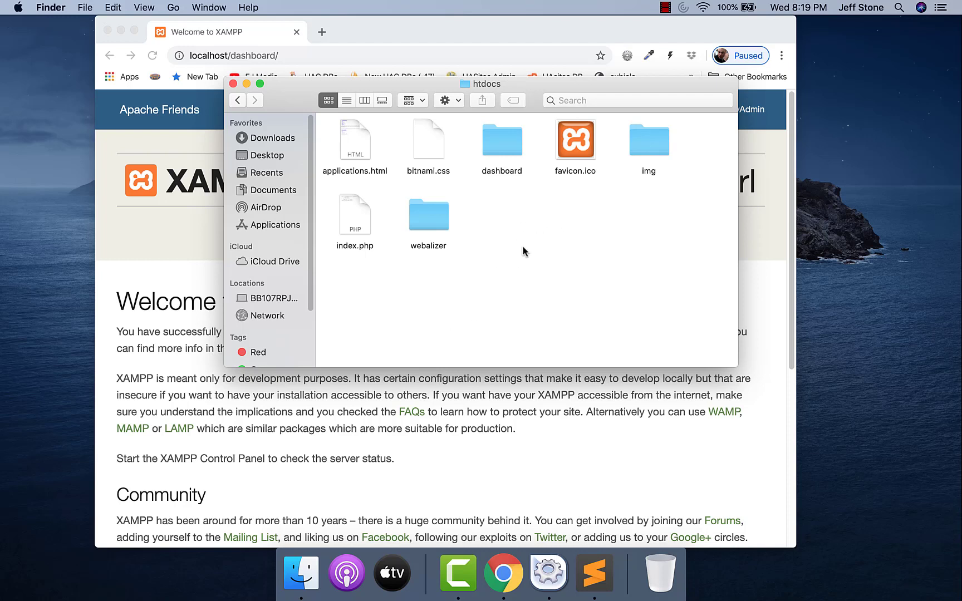
{"action": "mouse_move", "coordinate": [490, 226]}
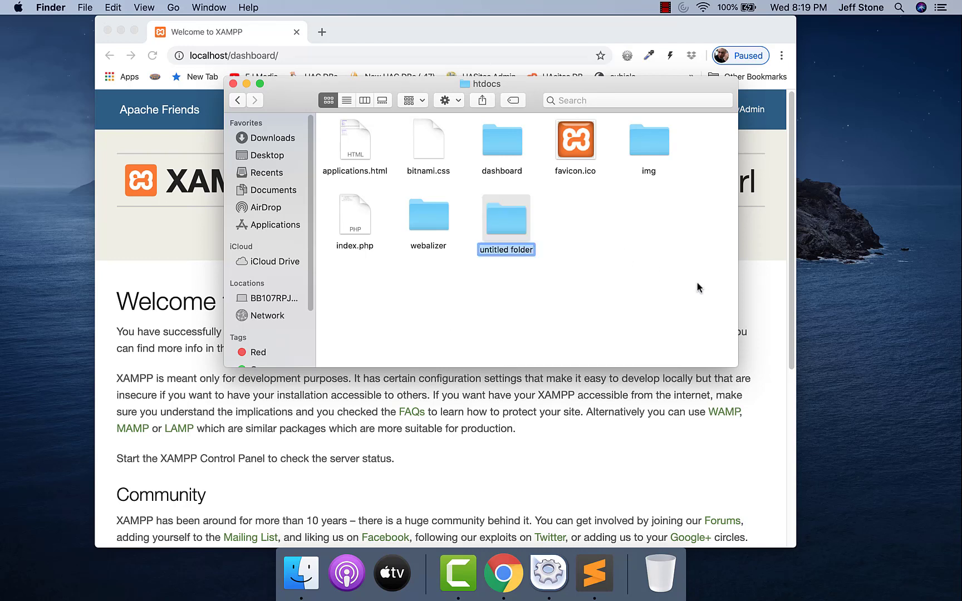
Step: Name the new htdocs folder palindromes
{"action": "type", "text": "palindromes"}
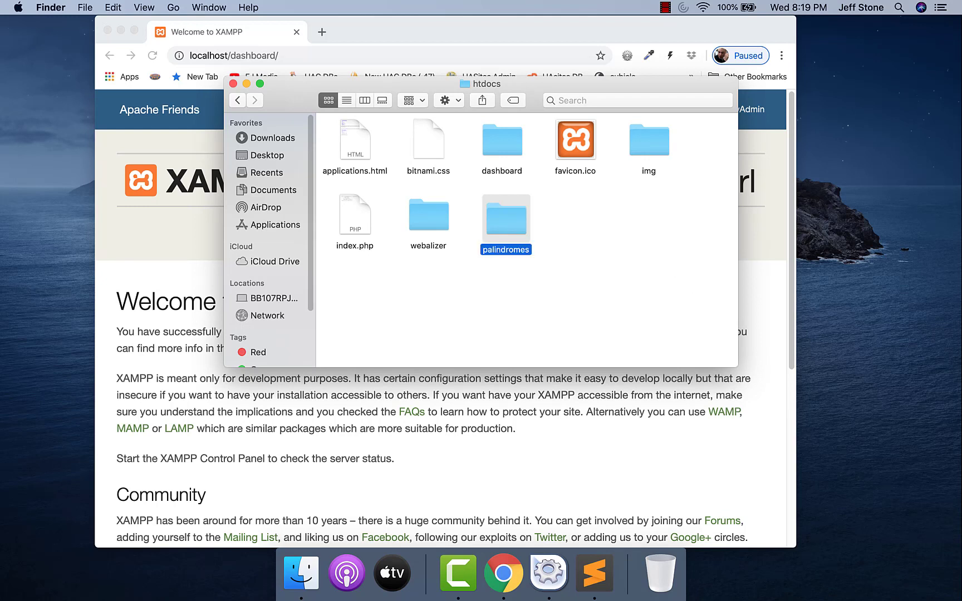
{"action": "mouse_move", "coordinate": [590, 573]}
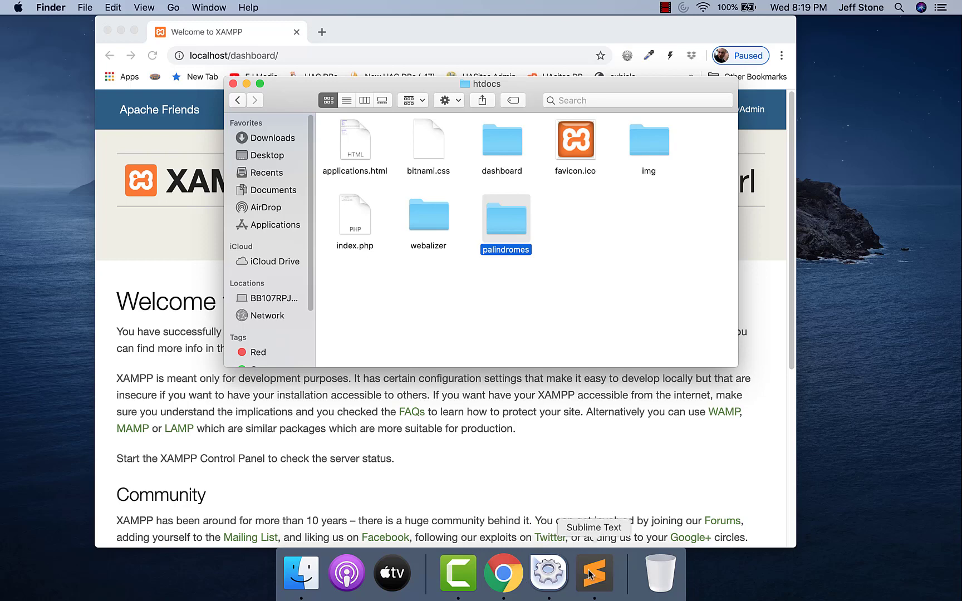
Step: In a new Sublime Text file, start a PHP line echoing "Hello" inside parentheses
{"action": "left_click", "coordinate": [592, 573]}
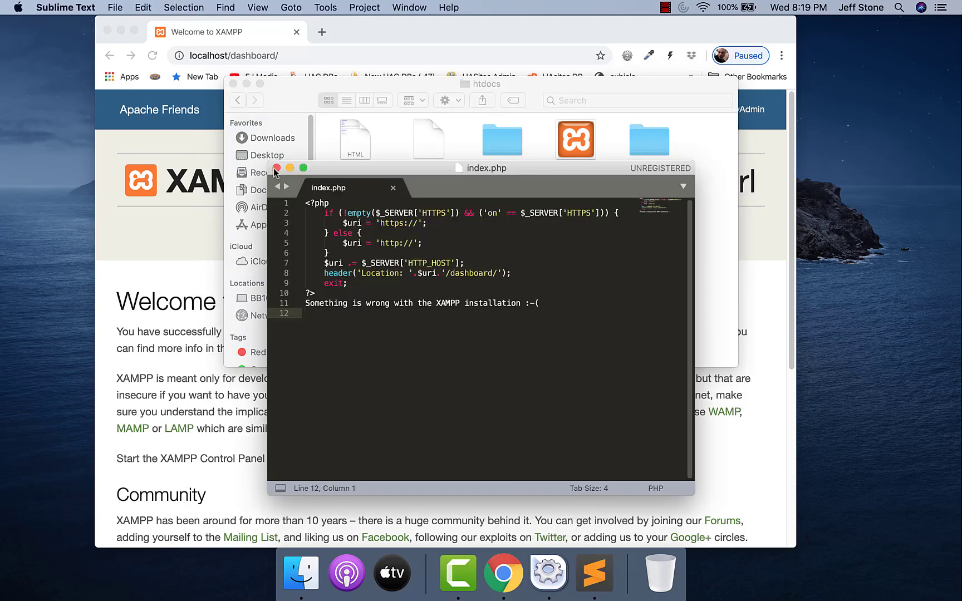
{"action": "left_click", "coordinate": [66, 8]}
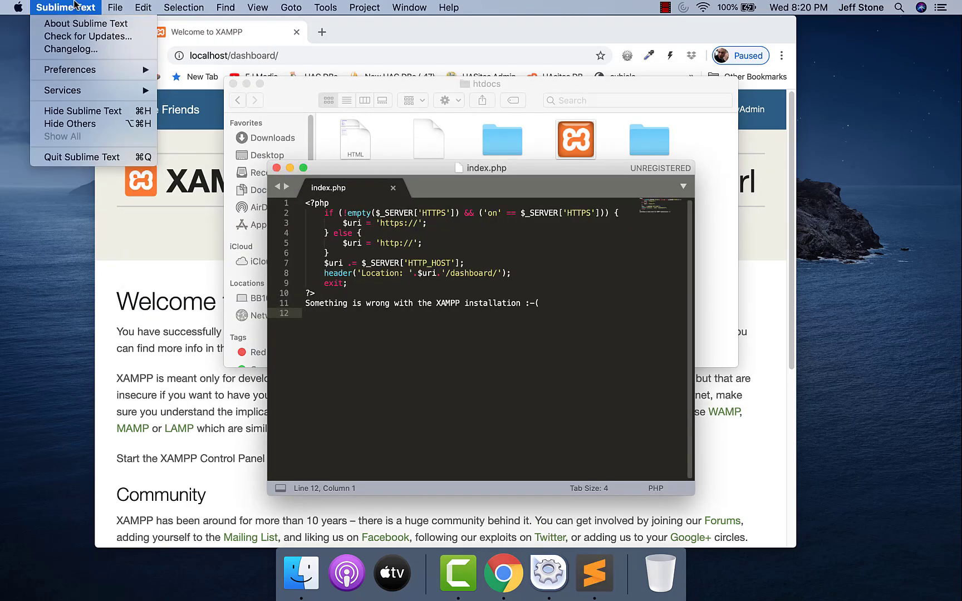
{"action": "key", "text": "Cmd+N"}
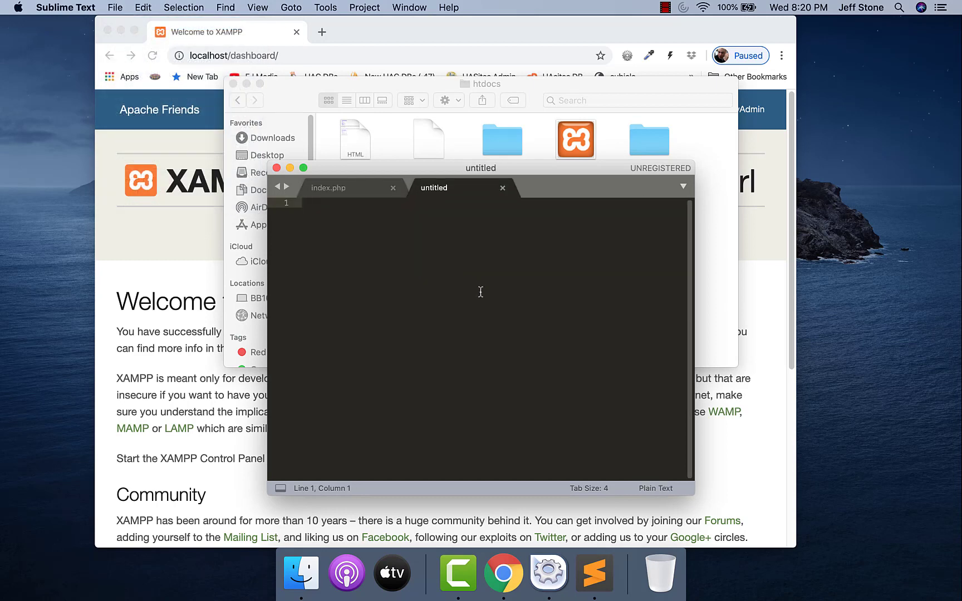
{"action": "type", "text": "<"}
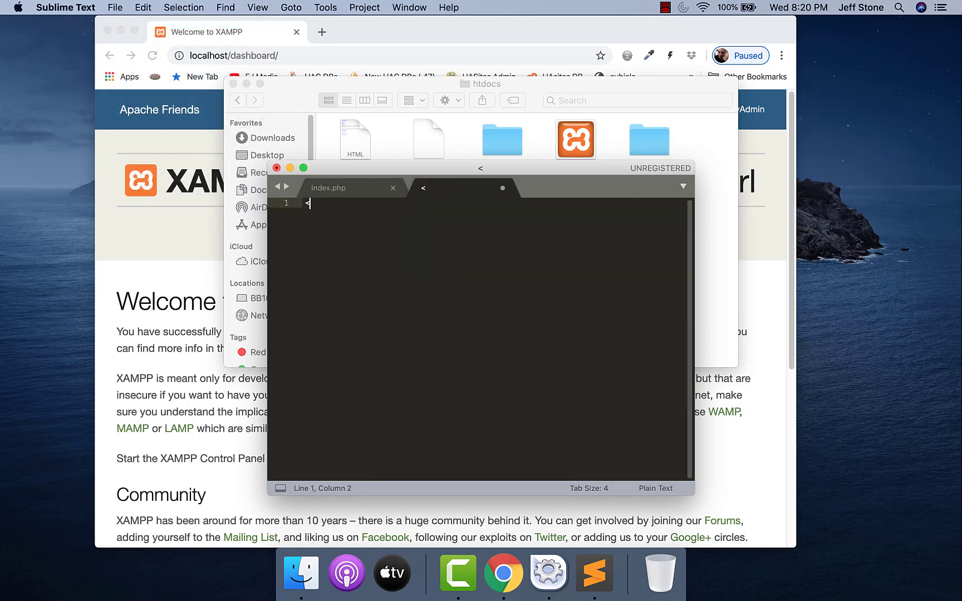
{"action": "type", "text": "<?php"}
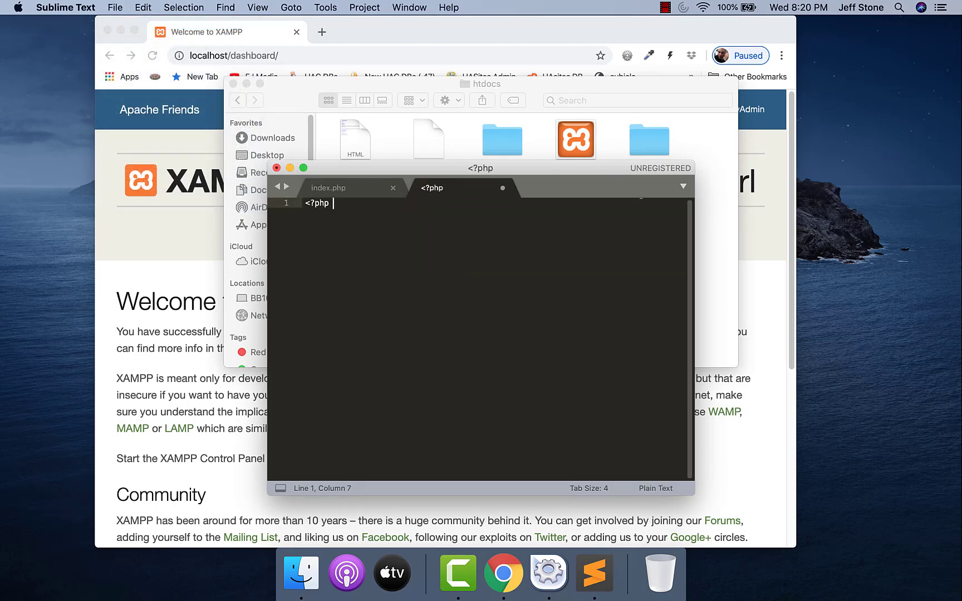
{"action": "type", "text": "echo"}
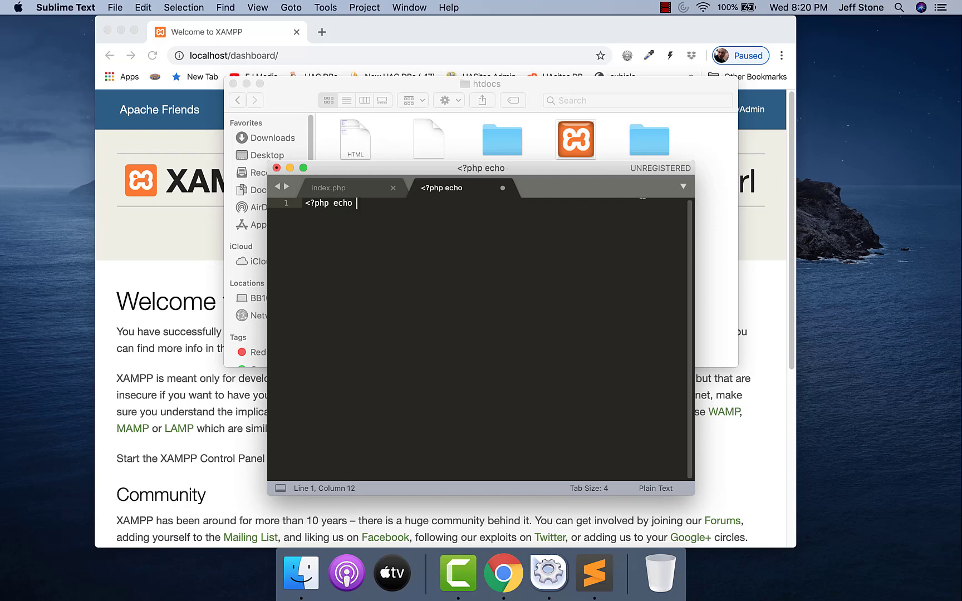
{"action": "type", "text": "(\"\")"}
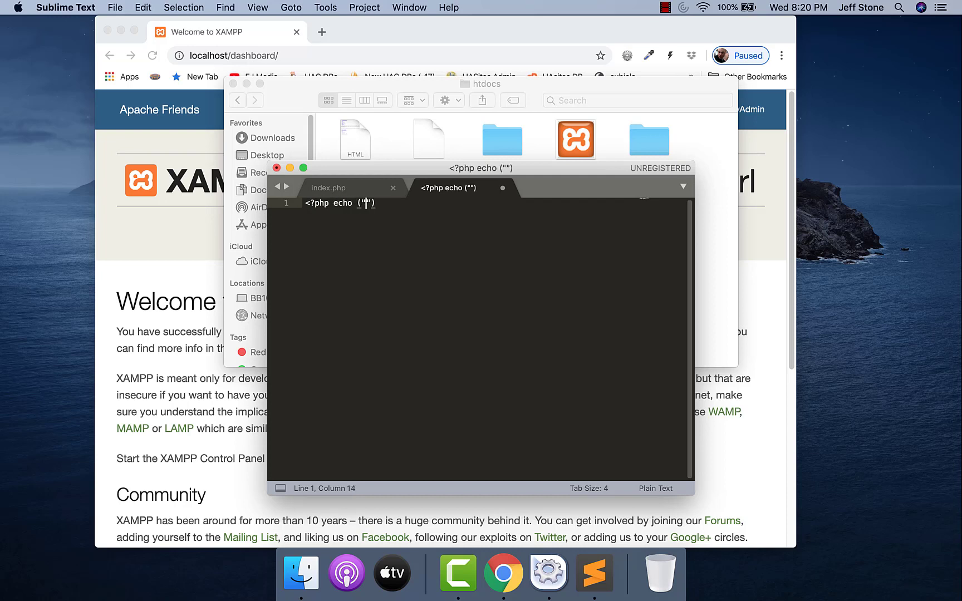
{"action": "type", "text": "Hello Palindromes!"}
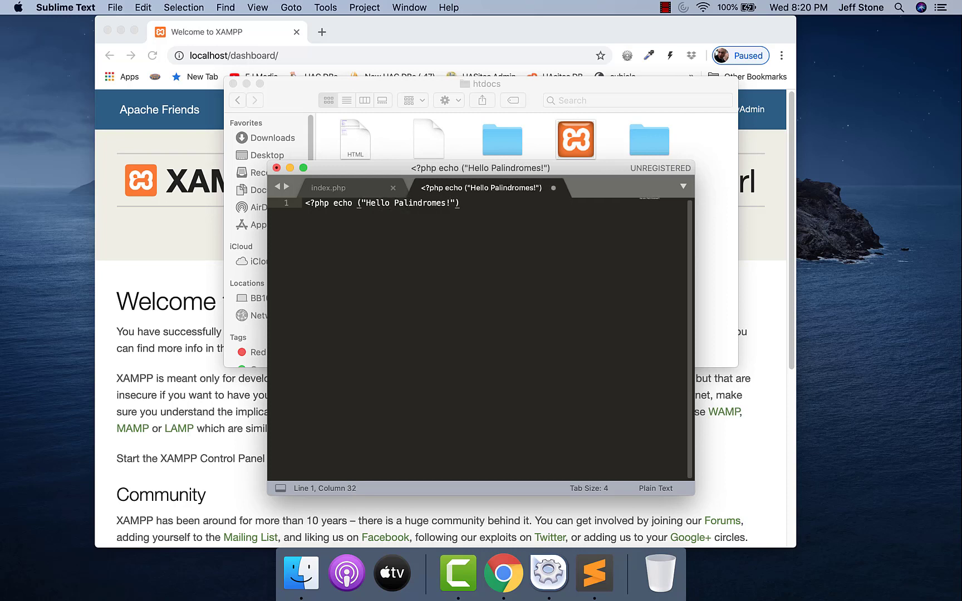
Step: Wrap the echoed text as <h1>Hello Palindromes!</h1> and terminate the statement
{"action": "type", "text": "</>"}
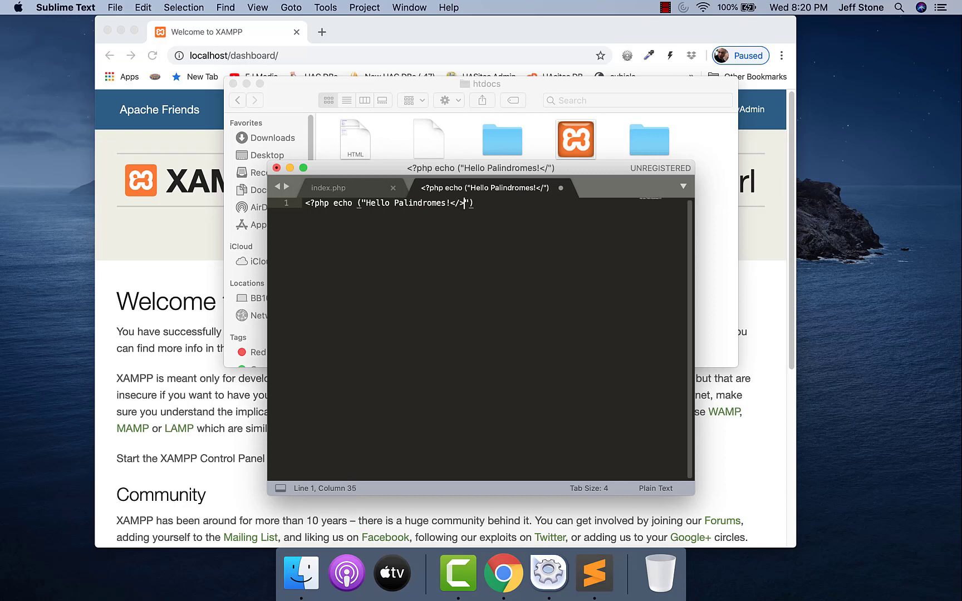
{"action": "type", "text": "1"}
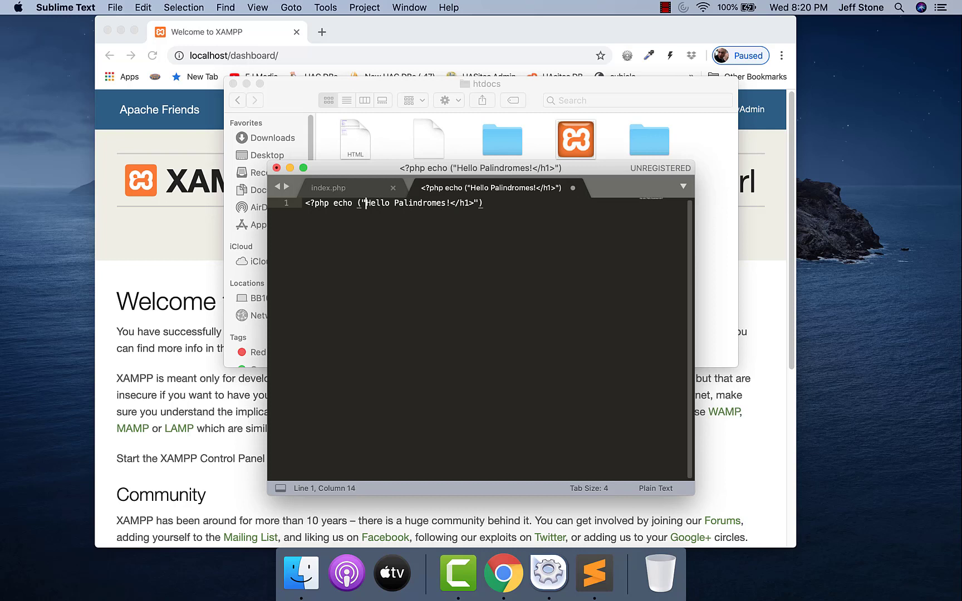
{"action": "type", "text": "<h1"}
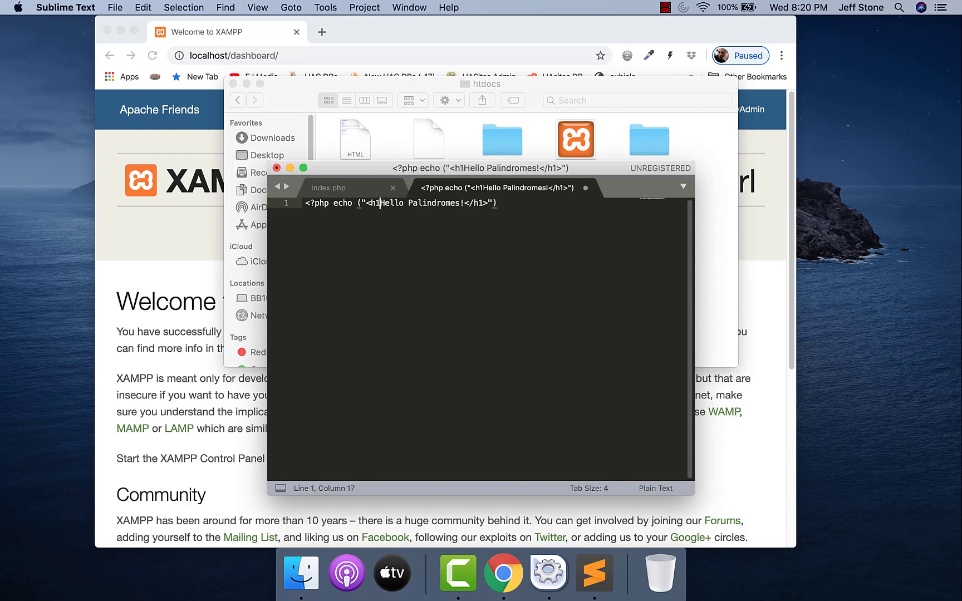
{"action": "type", "text": ">"}
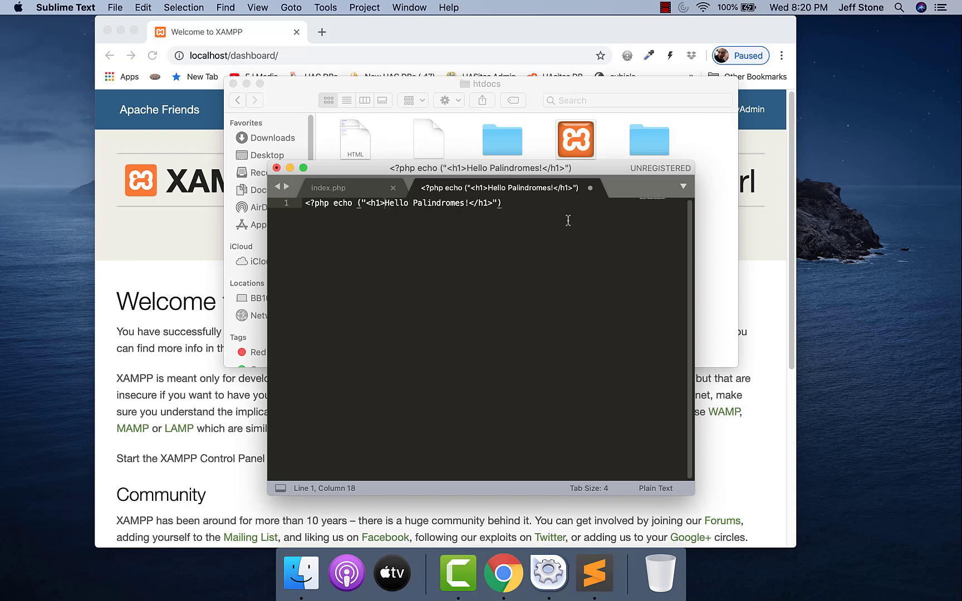
{"action": "type", "text": "; ?>"}
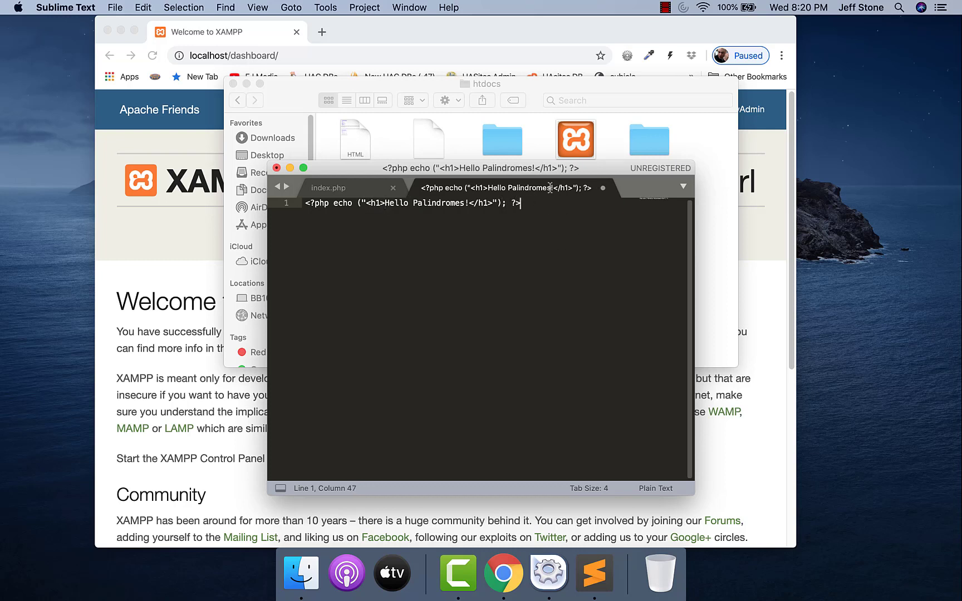
Step: Save the script via Save As as index.php into the htdocs/palindromes folder
{"action": "left_click", "coordinate": [115, 8]}
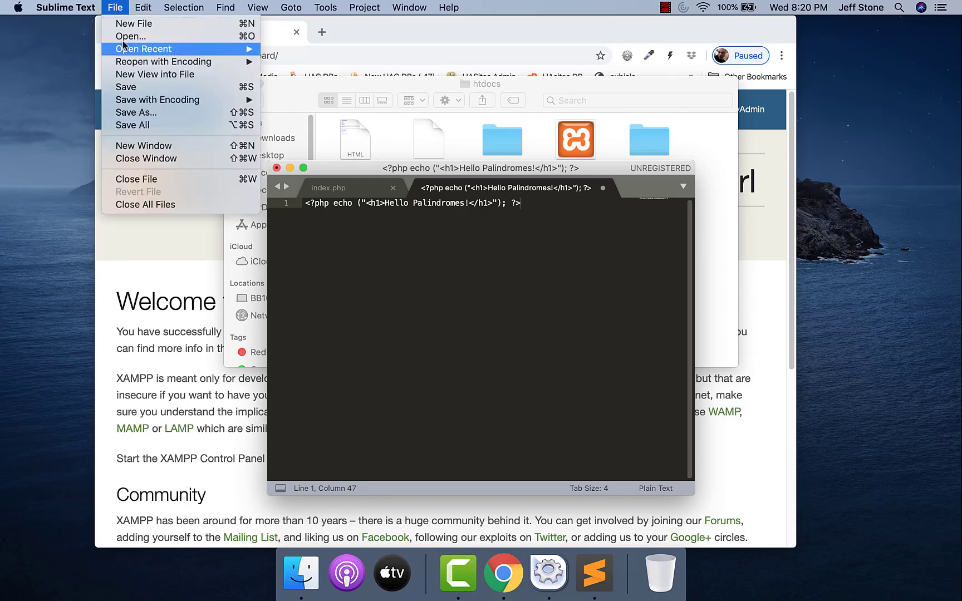
{"action": "left_click", "coordinate": [136, 113]}
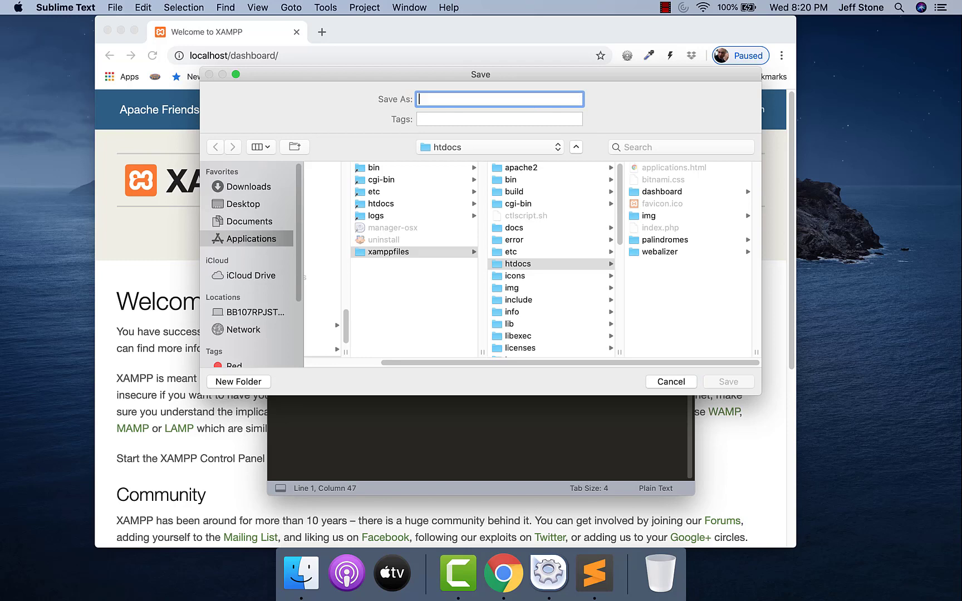
{"action": "type", "text": "index."}
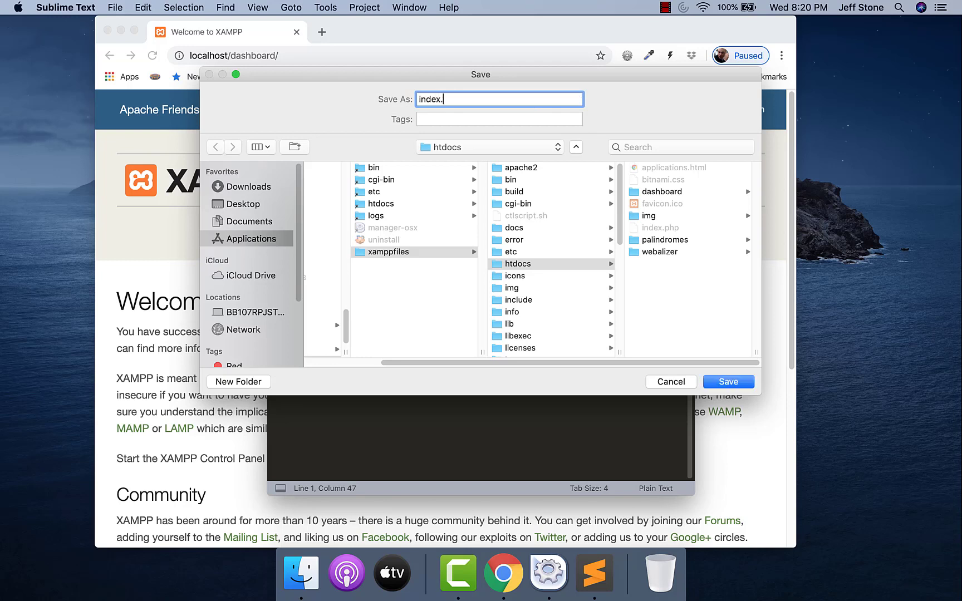
{"action": "type", "text": "php"}
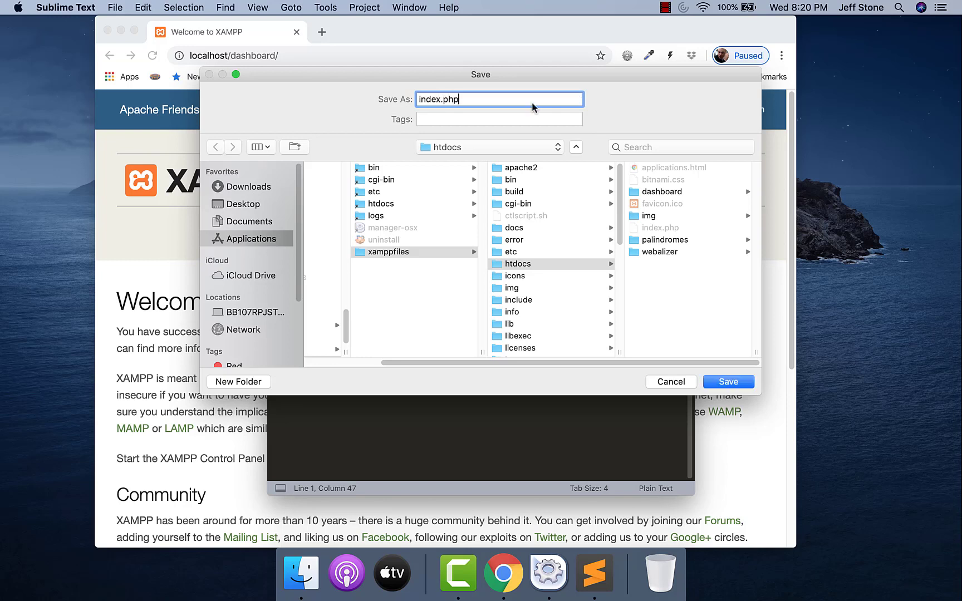
{"action": "mouse_move", "coordinate": [597, 226]}
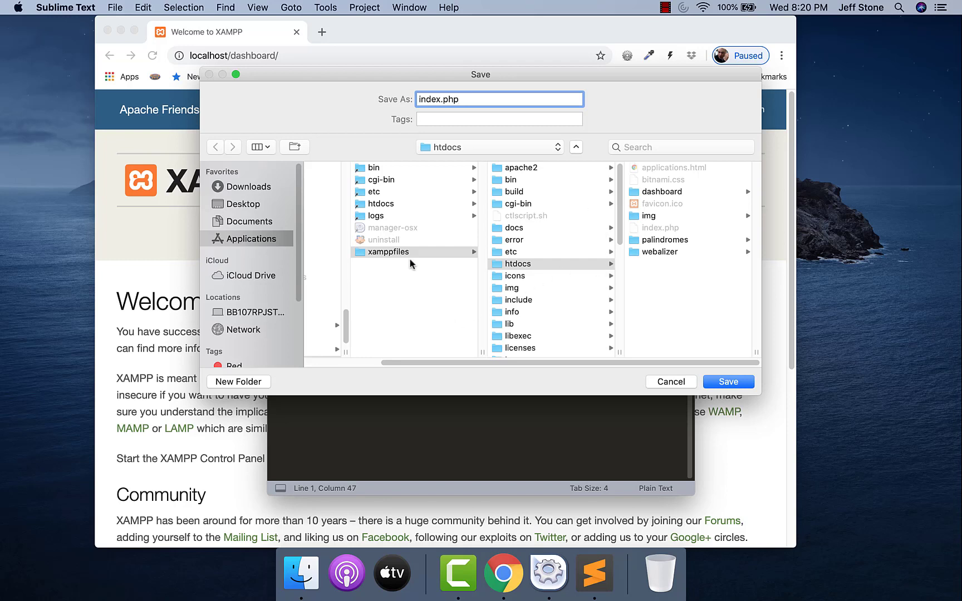
{"action": "scroll", "scroll_direction": "down", "scroll_amount": 3}
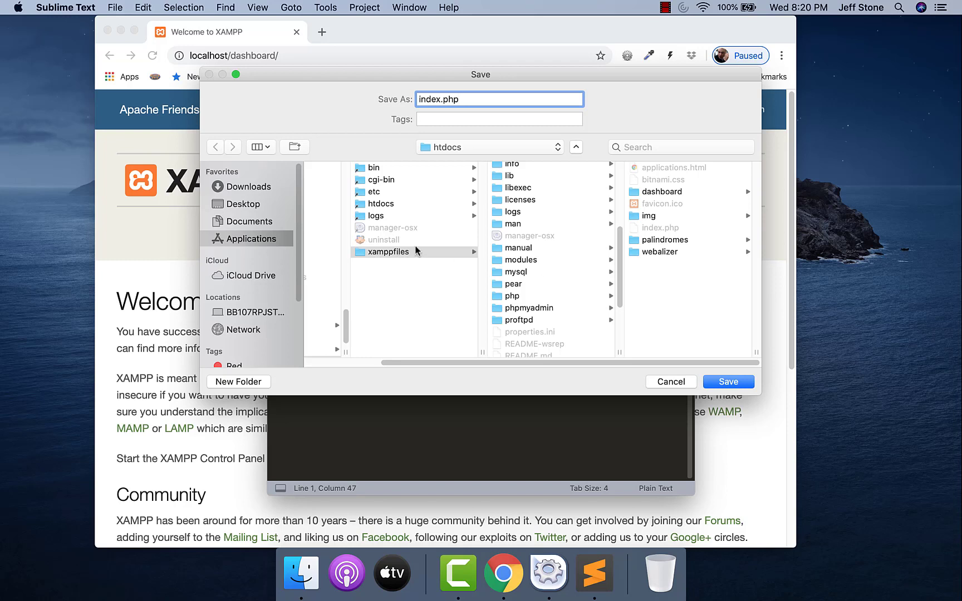
{"action": "left_click", "coordinate": [380, 203]}
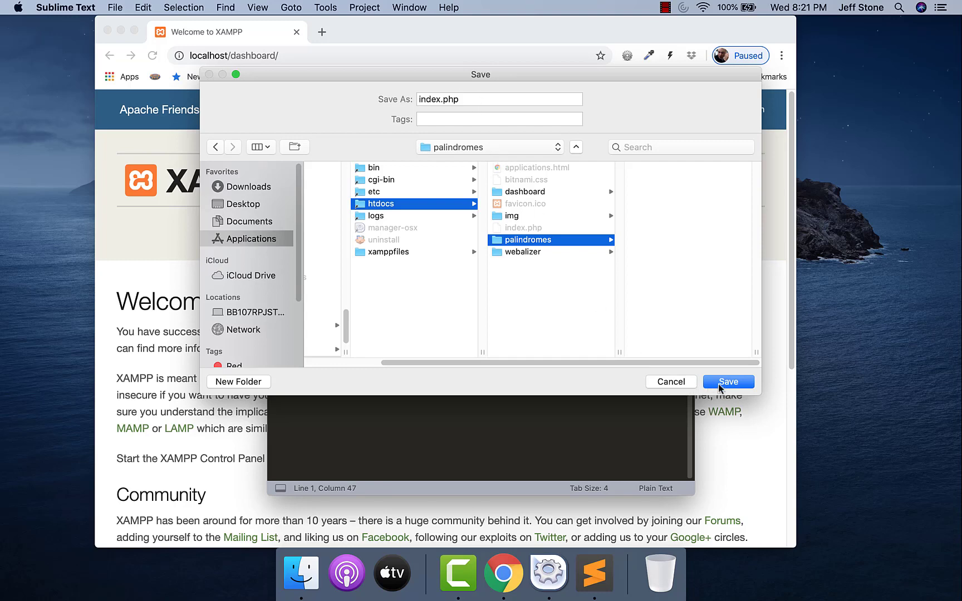
{"action": "left_click", "coordinate": [728, 381]}
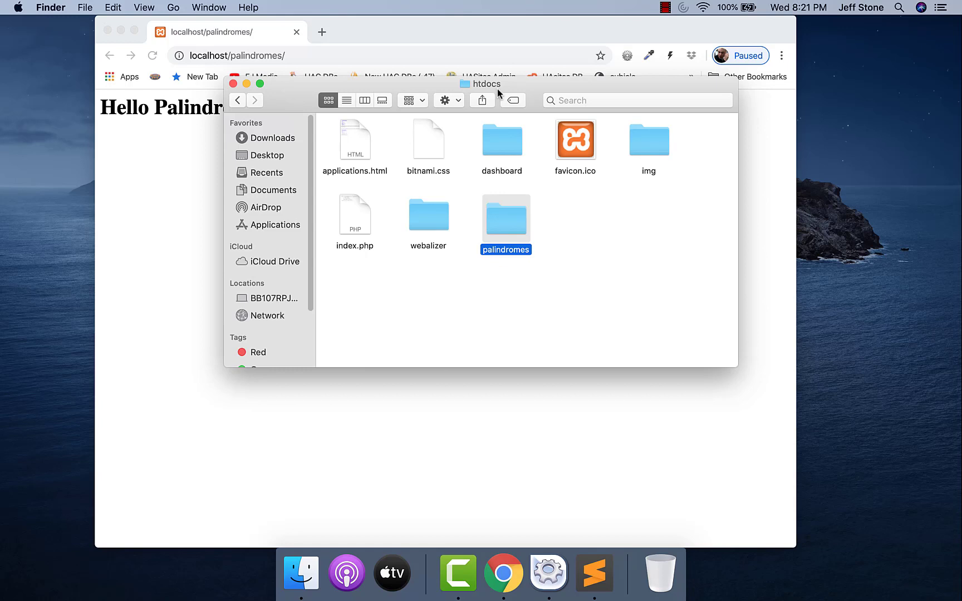
{"action": "mouse_move", "coordinate": [588, 158]}
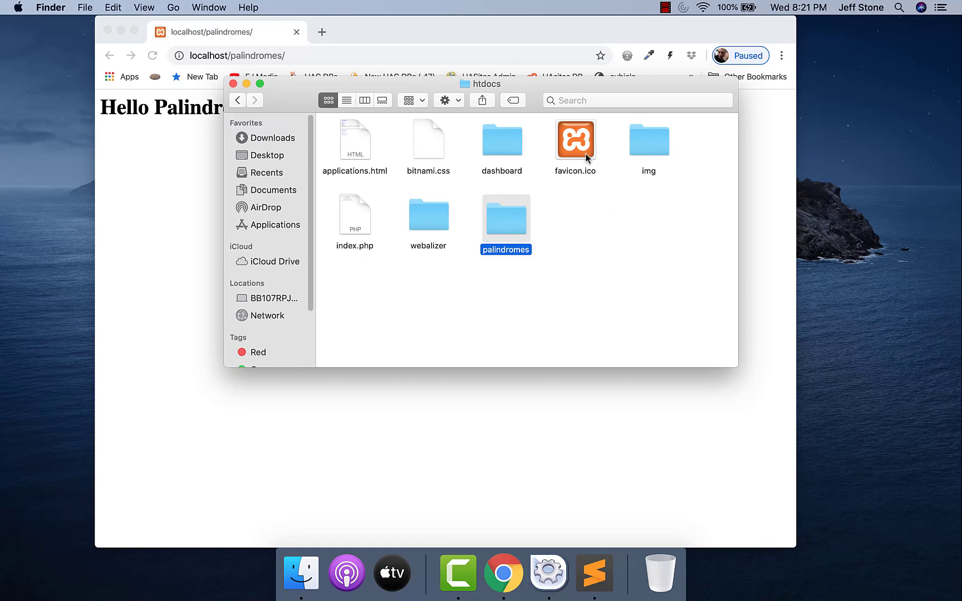
Step: Check the palindromes file in the htdocs folder in Finder
{"action": "left_click", "coordinate": [574, 140]}
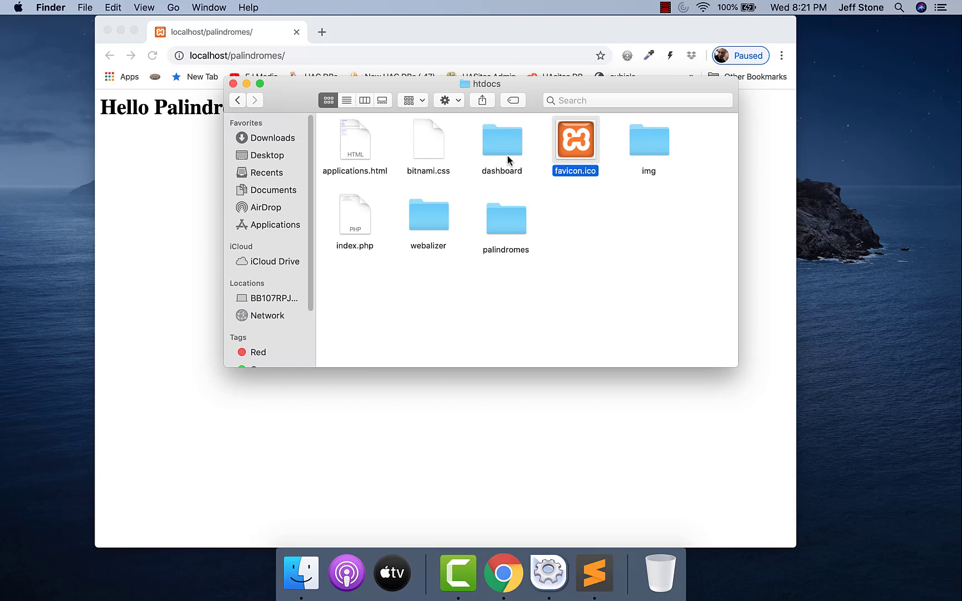
{"action": "left_click", "coordinate": [354, 140]}
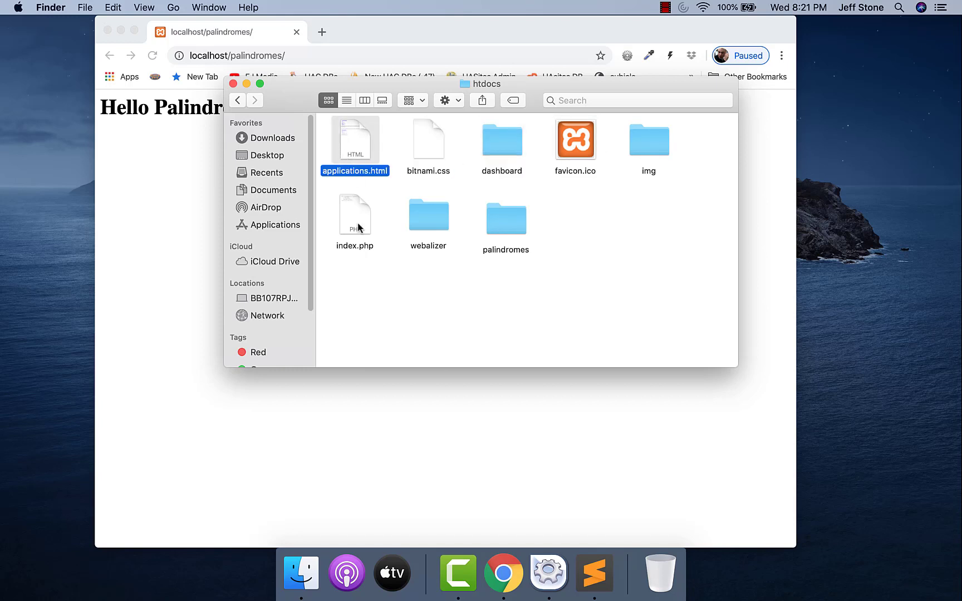
{"action": "mouse_move", "coordinate": [595, 212]}
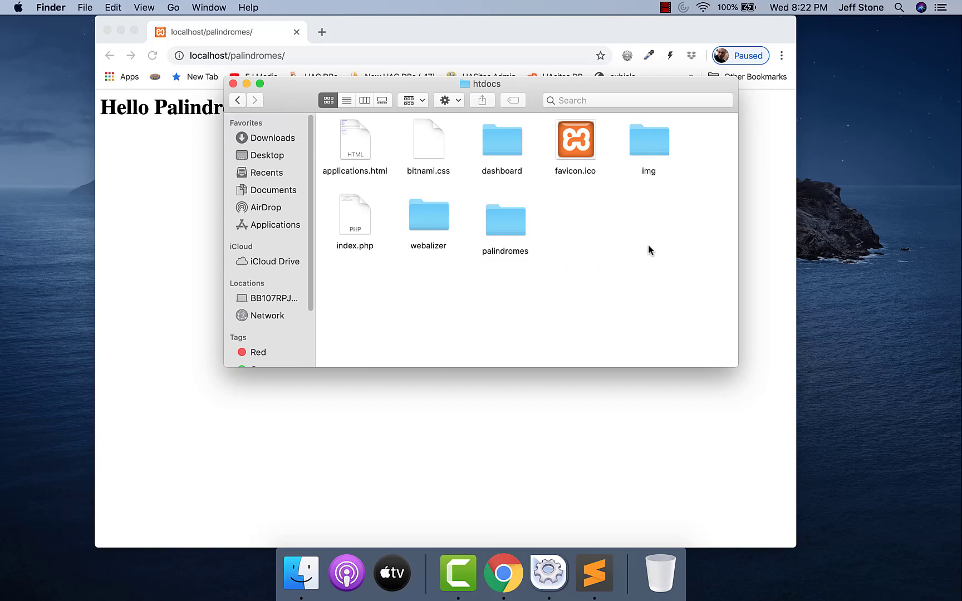
{"action": "mouse_move", "coordinate": [701, 524]}
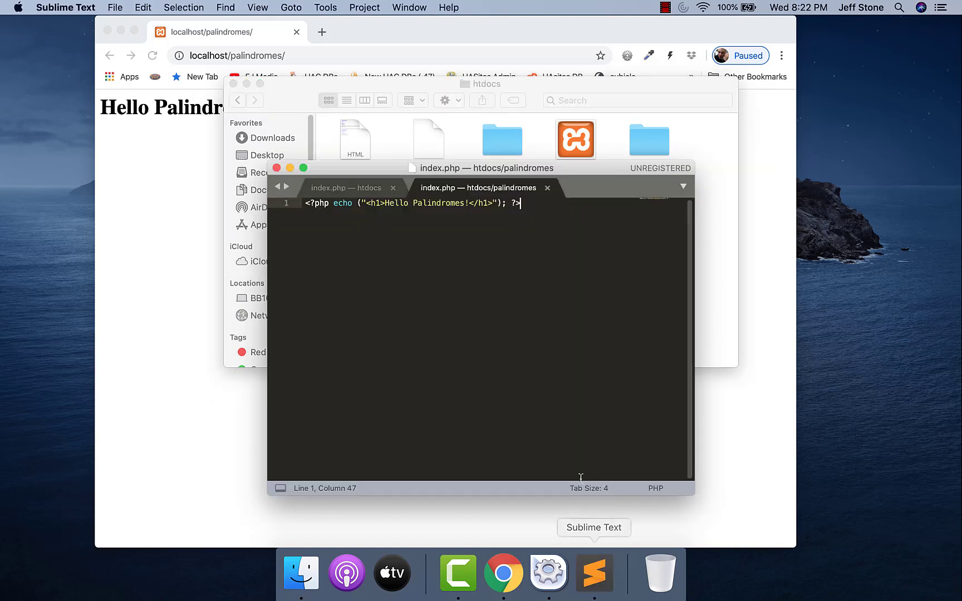
{"action": "mouse_move", "coordinate": [530, 418]}
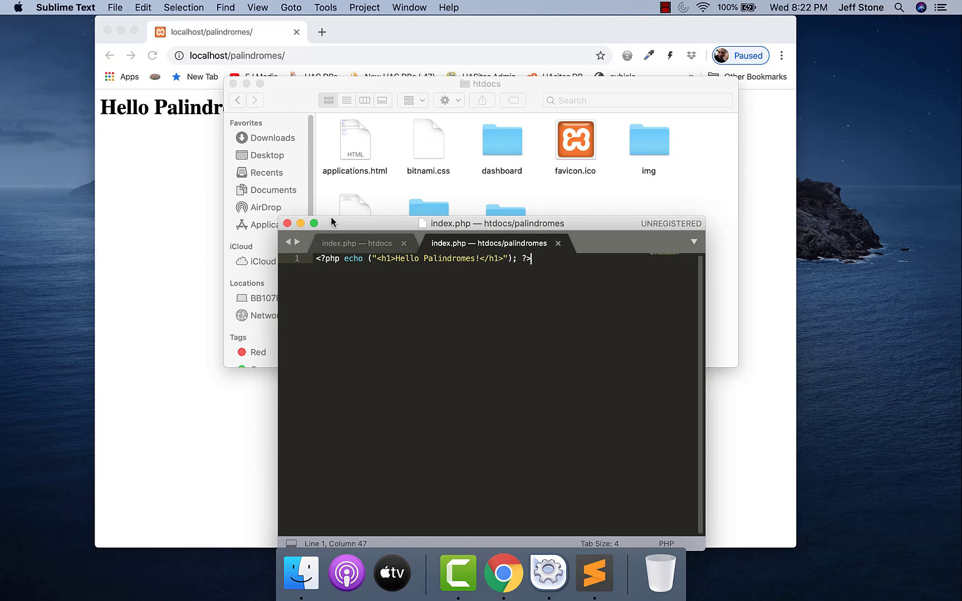
Step: Stop all running servers in Manage Servers and close the XAMPP manager window
{"action": "left_click", "coordinate": [287, 223]}
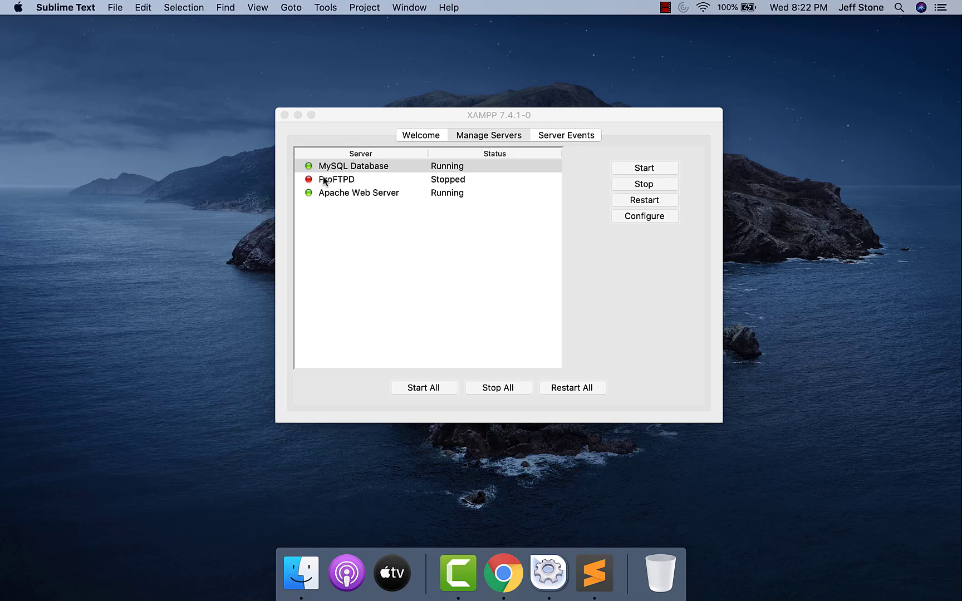
{"action": "left_click", "coordinate": [488, 135]}
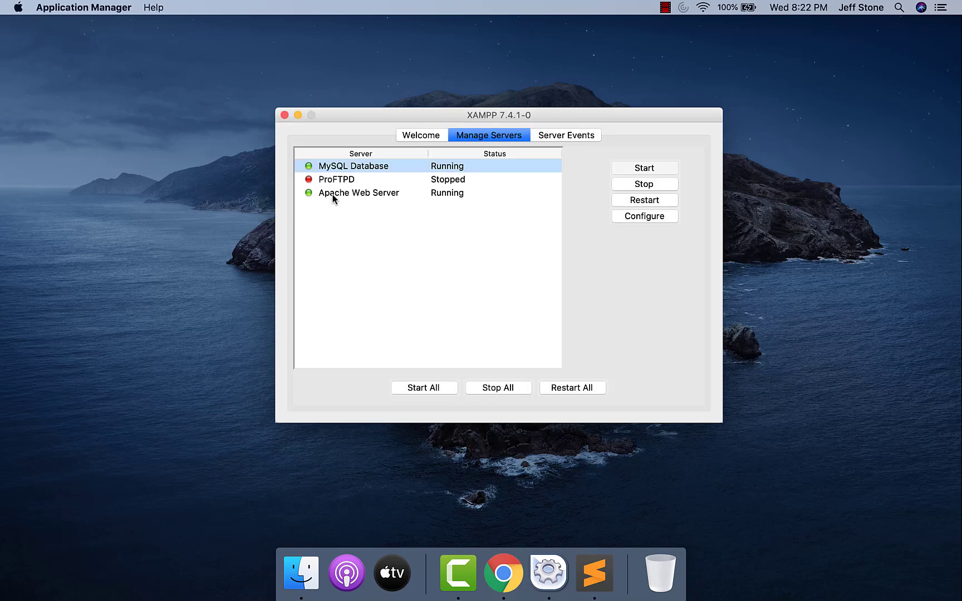
{"action": "left_click", "coordinate": [359, 193]}
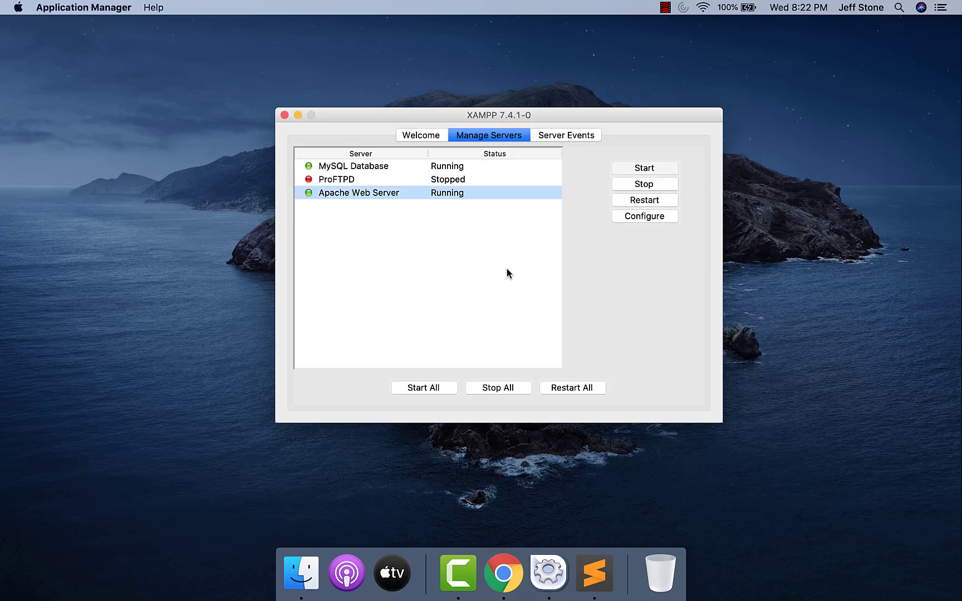
{"action": "mouse_move", "coordinate": [485, 243]}
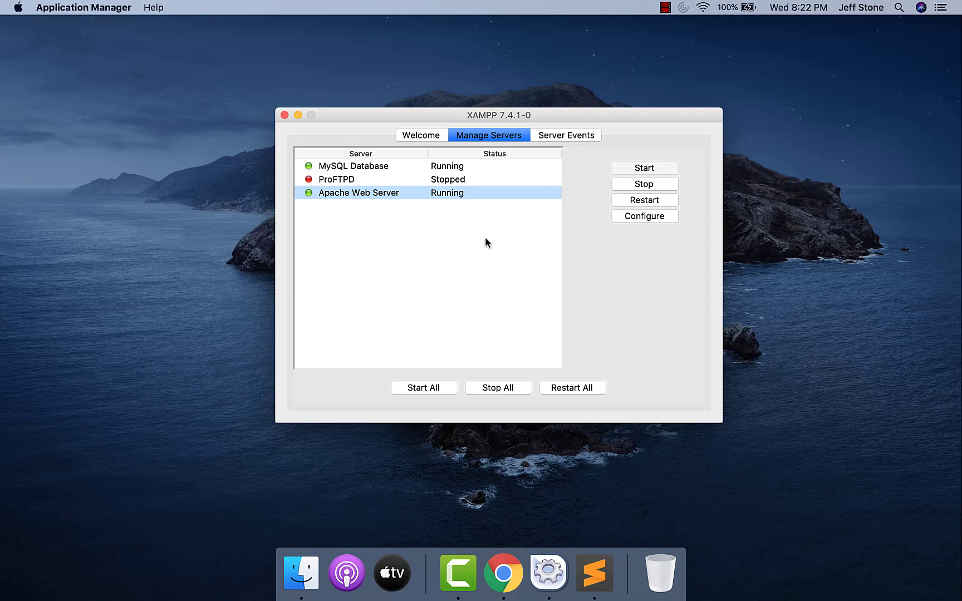
{"action": "mouse_move", "coordinate": [268, 218]}
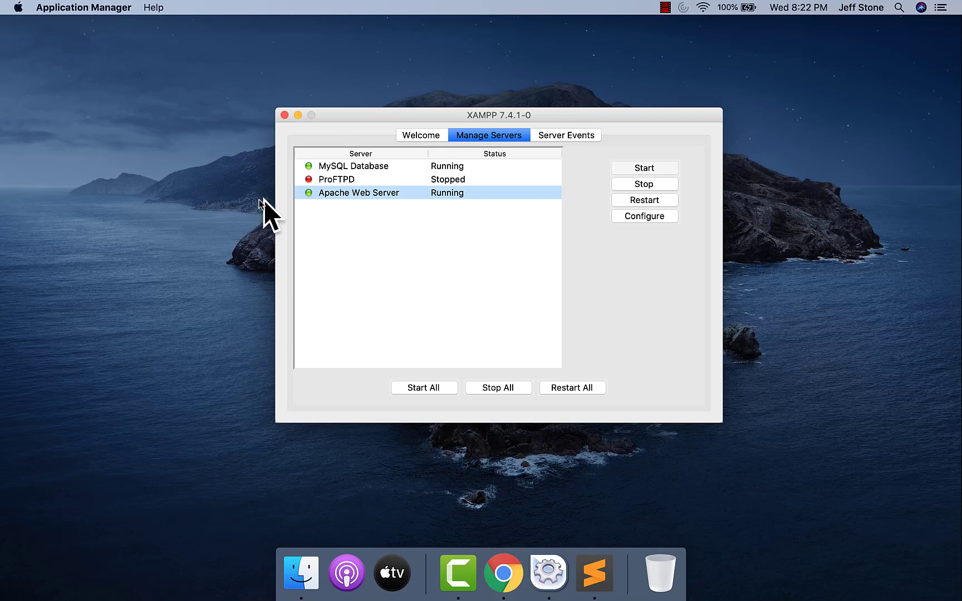
{"action": "mouse_move", "coordinate": [389, 188]}
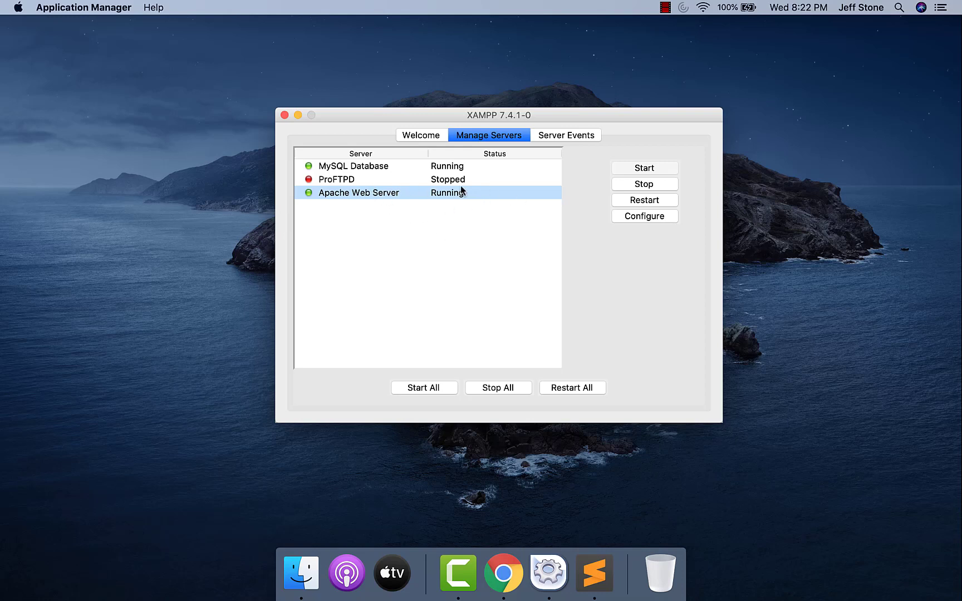
{"action": "left_click", "coordinate": [643, 184]}
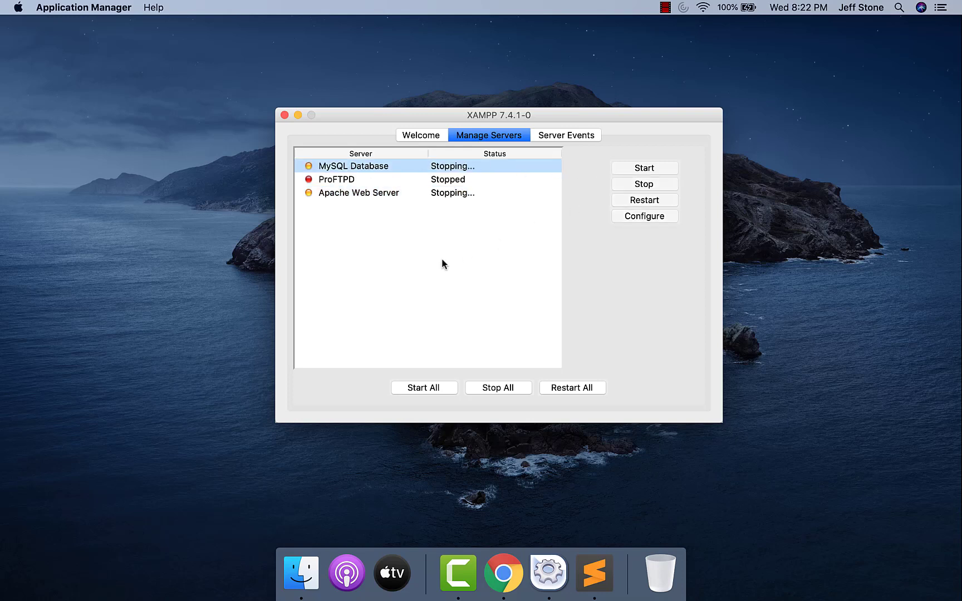
{"action": "mouse_move", "coordinate": [438, 176]}
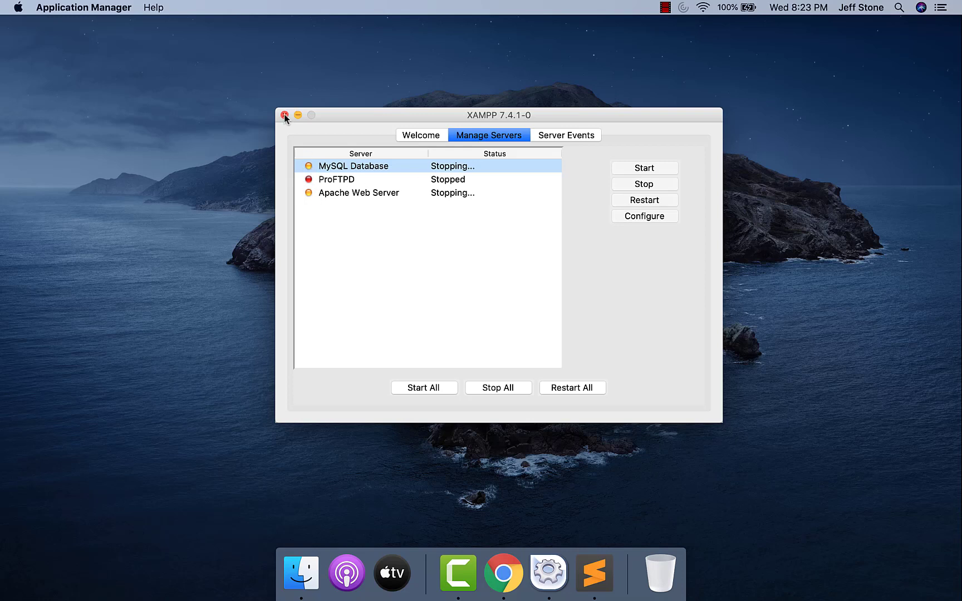
{"action": "left_click", "coordinate": [284, 115]}
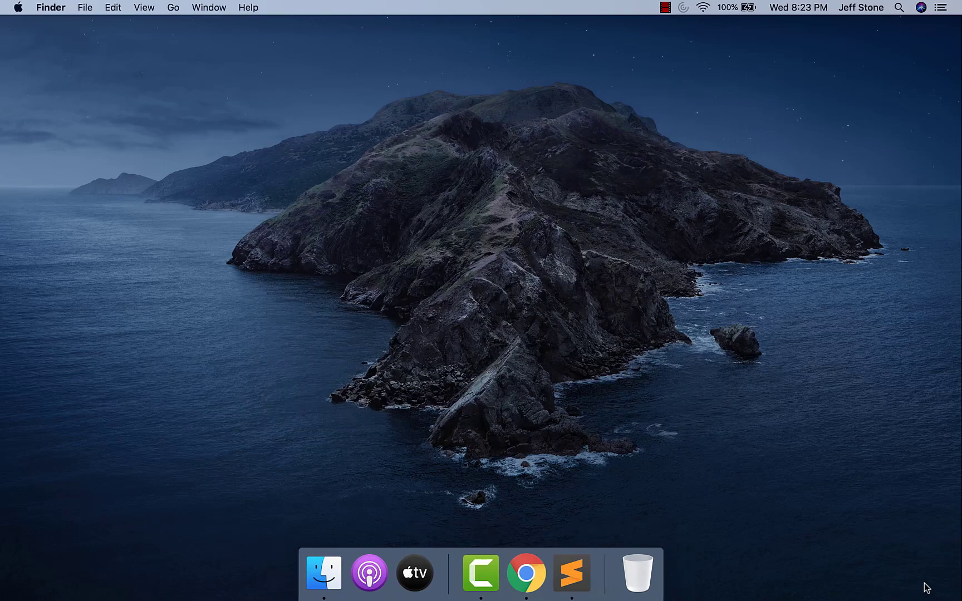
Step: Load localhost in Chrome and see the connection-refused error
{"action": "left_click", "coordinate": [524, 573]}
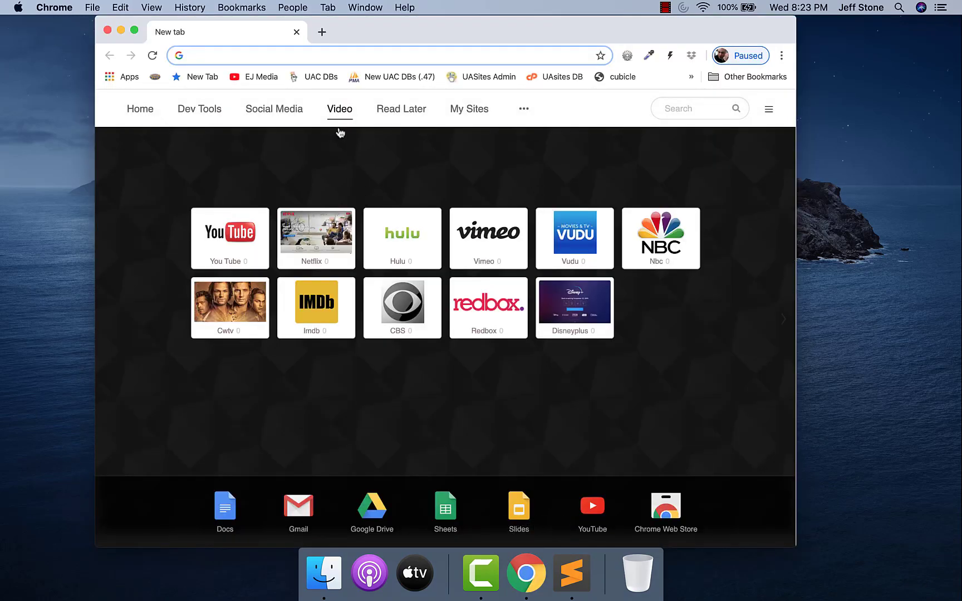
{"action": "type", "text": "localhost"}
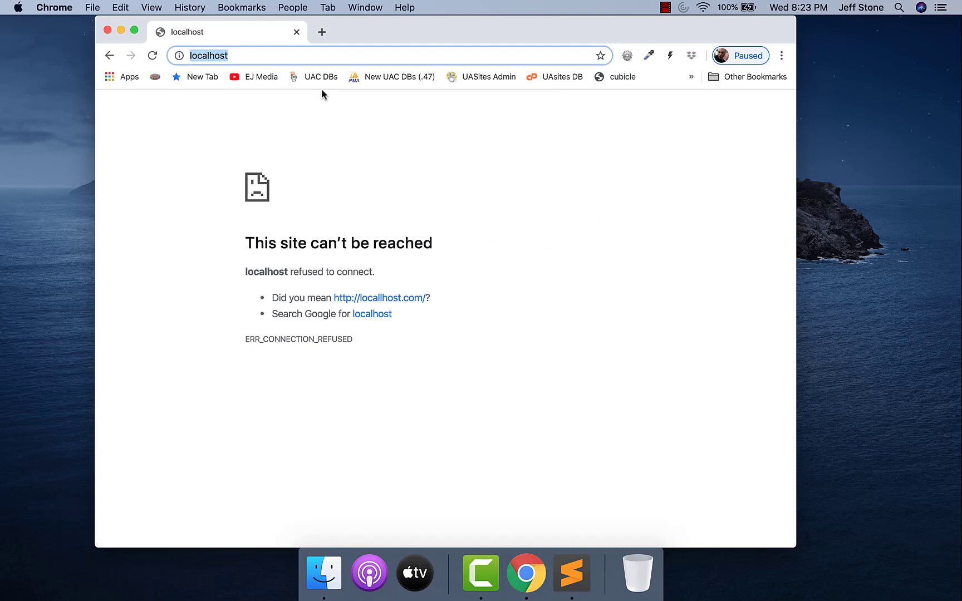
{"action": "left_click", "coordinate": [152, 56]}
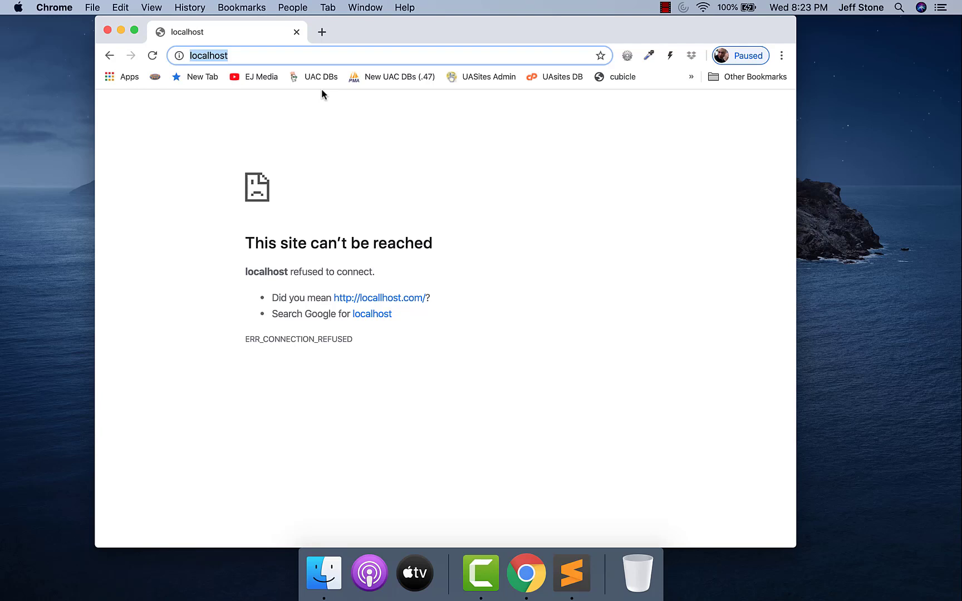
{"action": "mouse_move", "coordinate": [343, 532]}
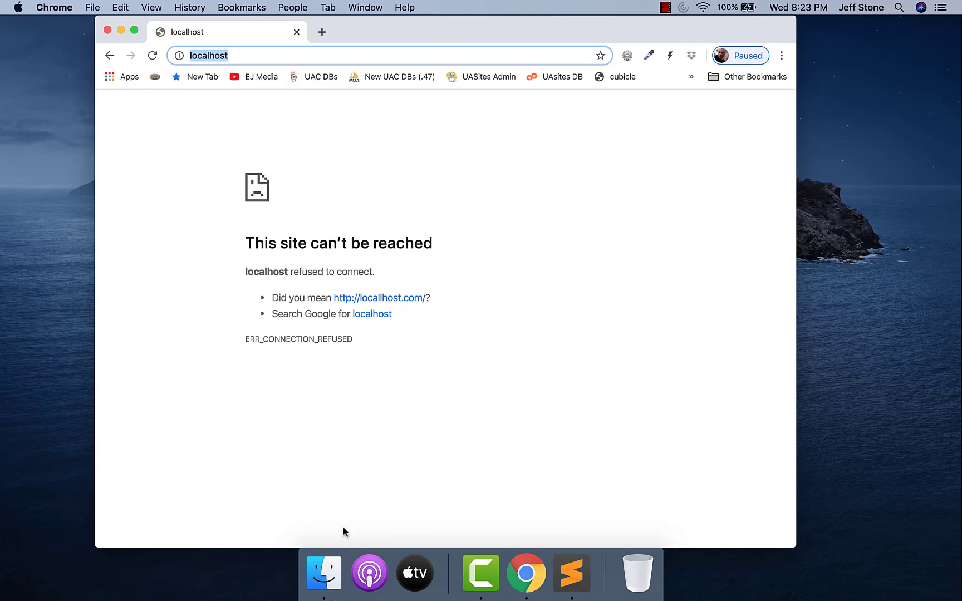
Step: Browse Finder to Applications > XAMPP, looking into xamppfiles and back up
{"action": "left_click", "coordinate": [324, 572]}
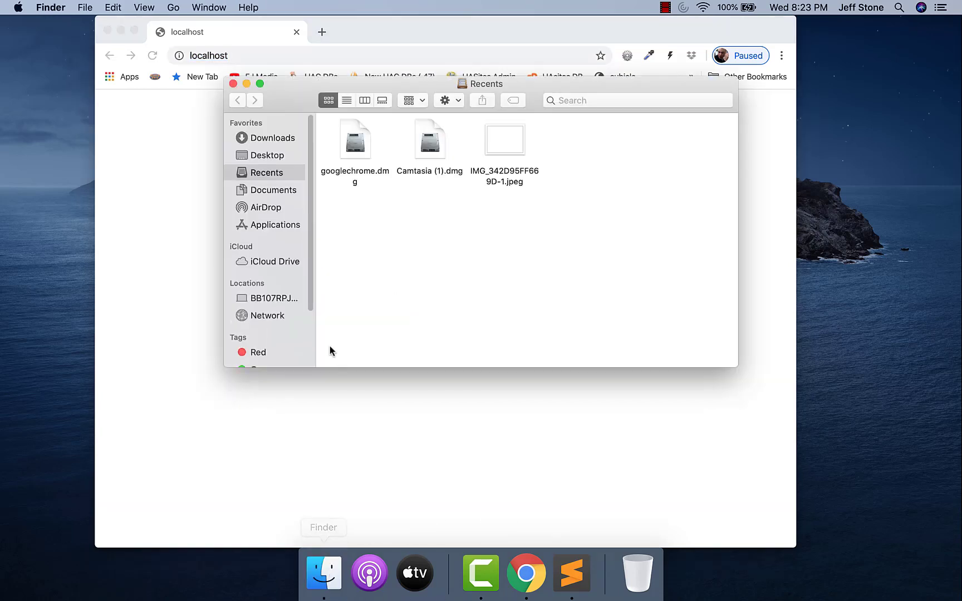
{"action": "left_click", "coordinate": [273, 224]}
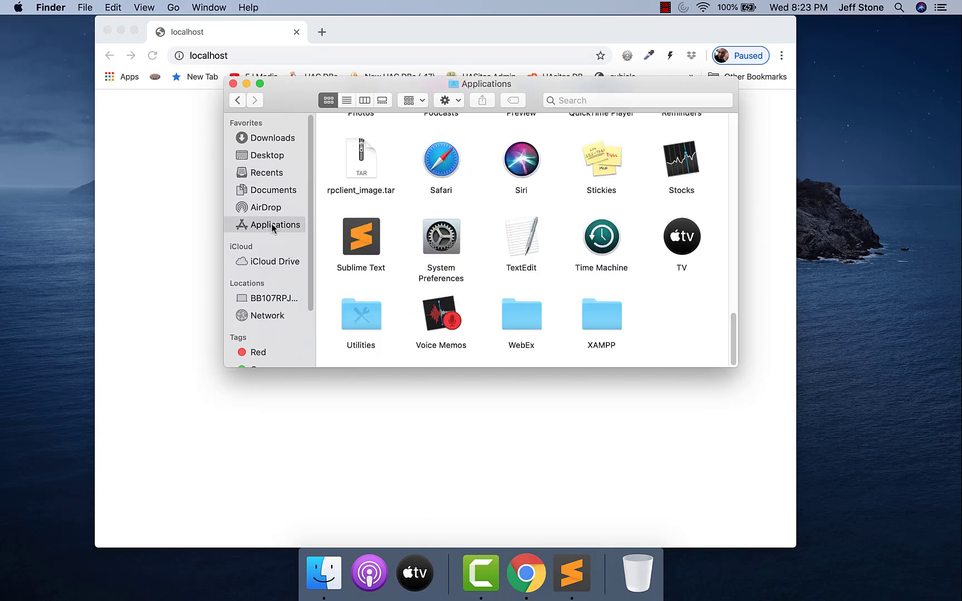
{"action": "double_click", "coordinate": [600, 316]}
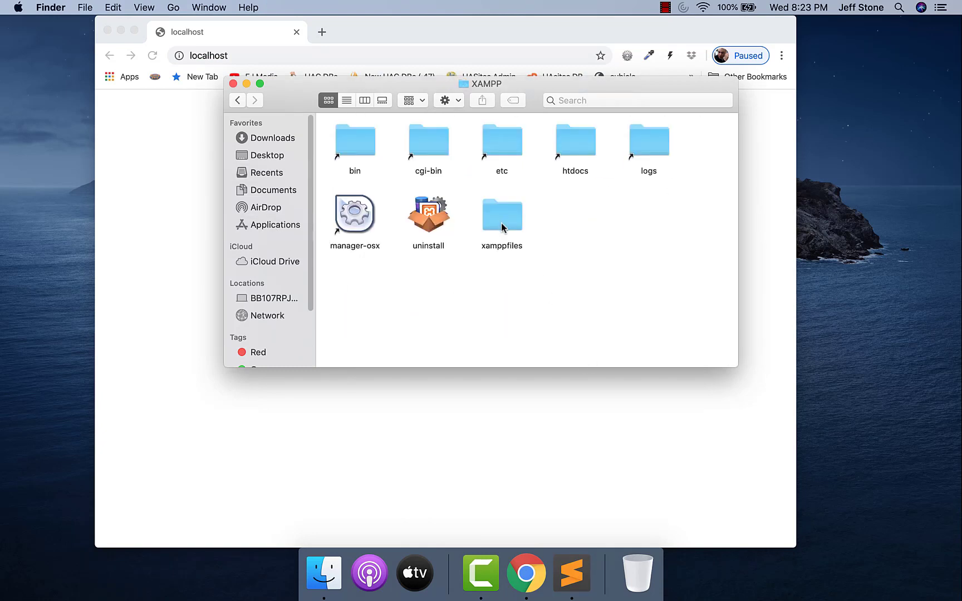
{"action": "left_click", "coordinate": [501, 213]}
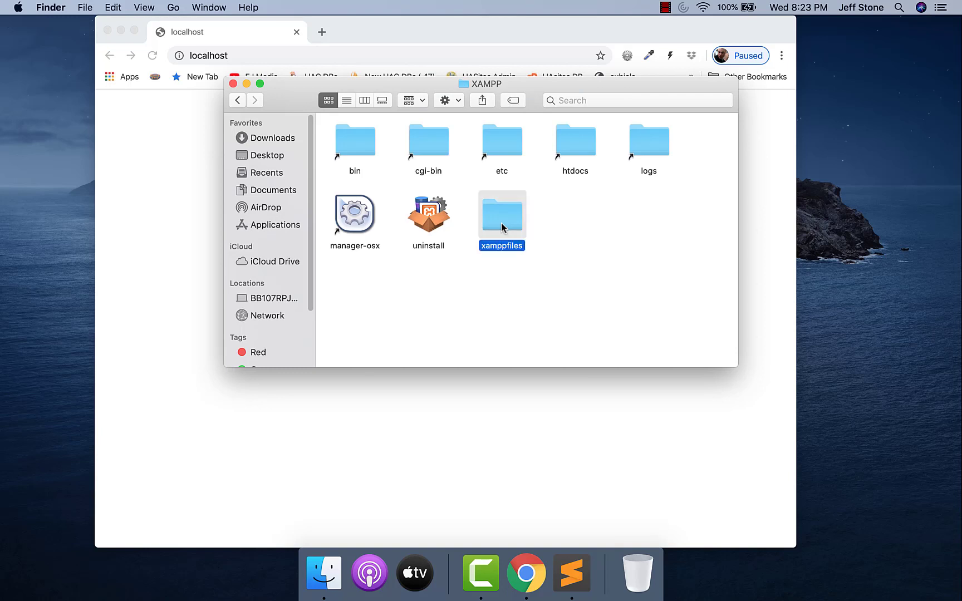
{"action": "double_click", "coordinate": [501, 212]}
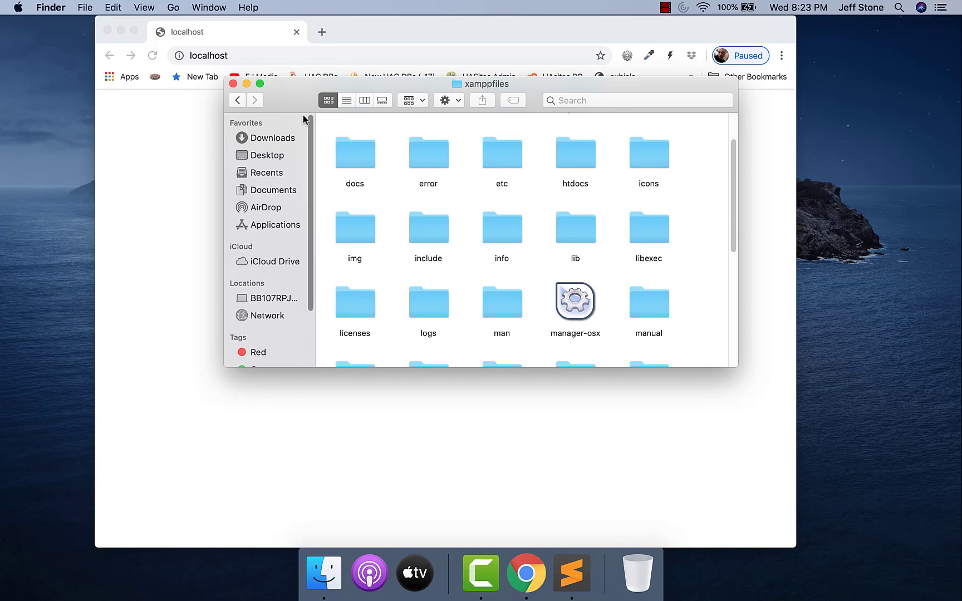
{"action": "left_click", "coordinate": [237, 100]}
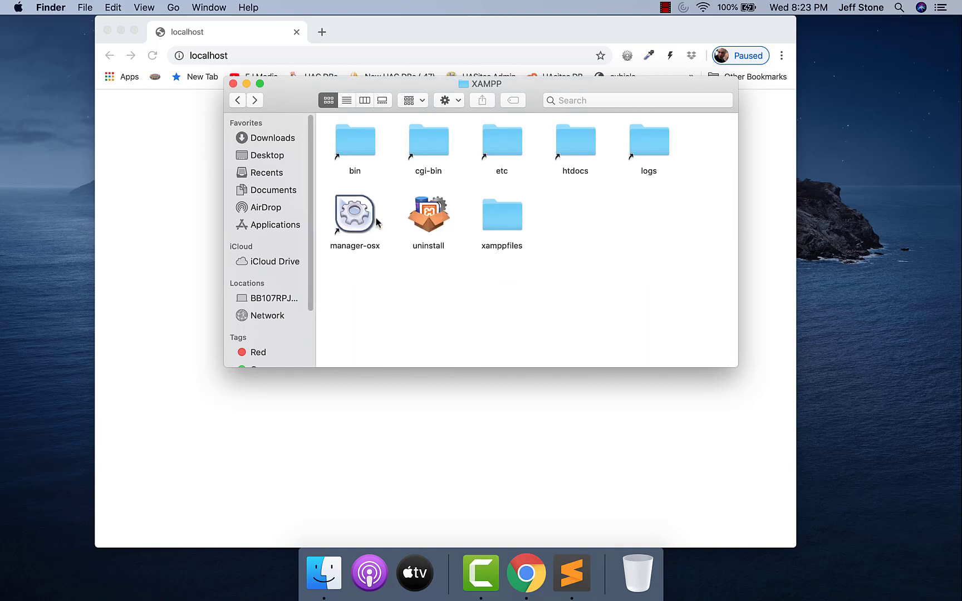
{"action": "mouse_move", "coordinate": [373, 221]}
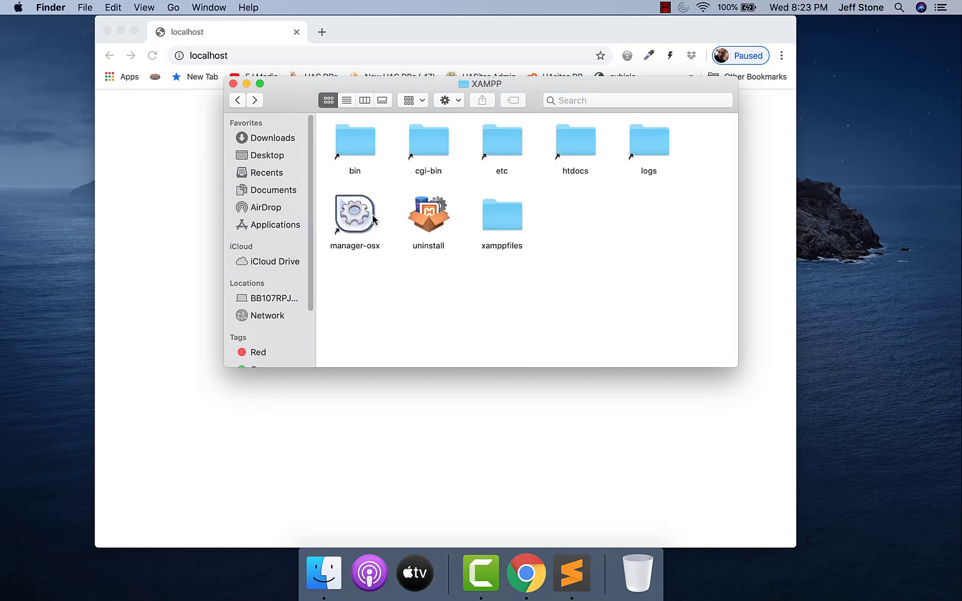
Step: Launch manager-osx and authorise it with the account password
{"action": "left_click", "coordinate": [353, 213]}
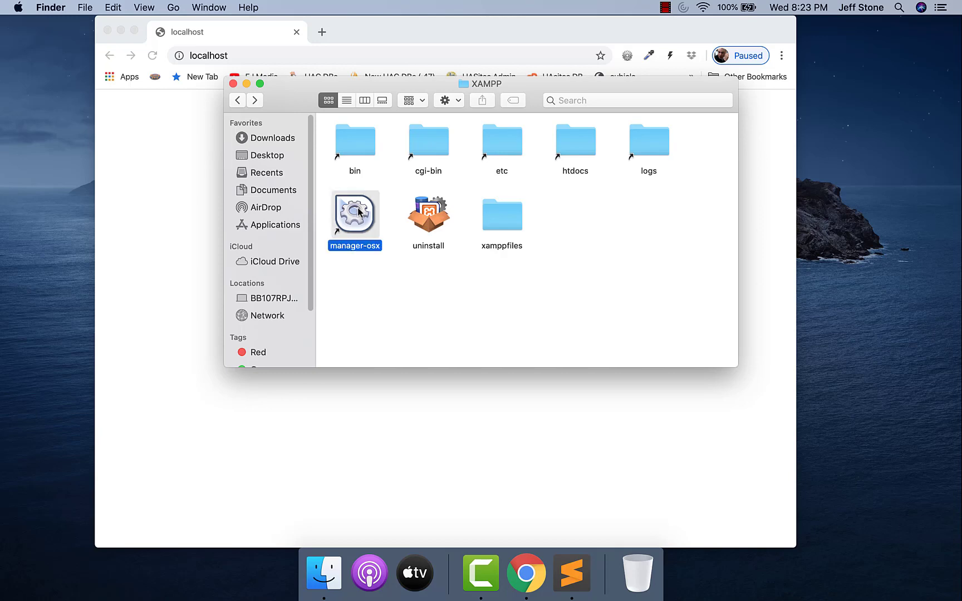
{"action": "double_click", "coordinate": [355, 215]}
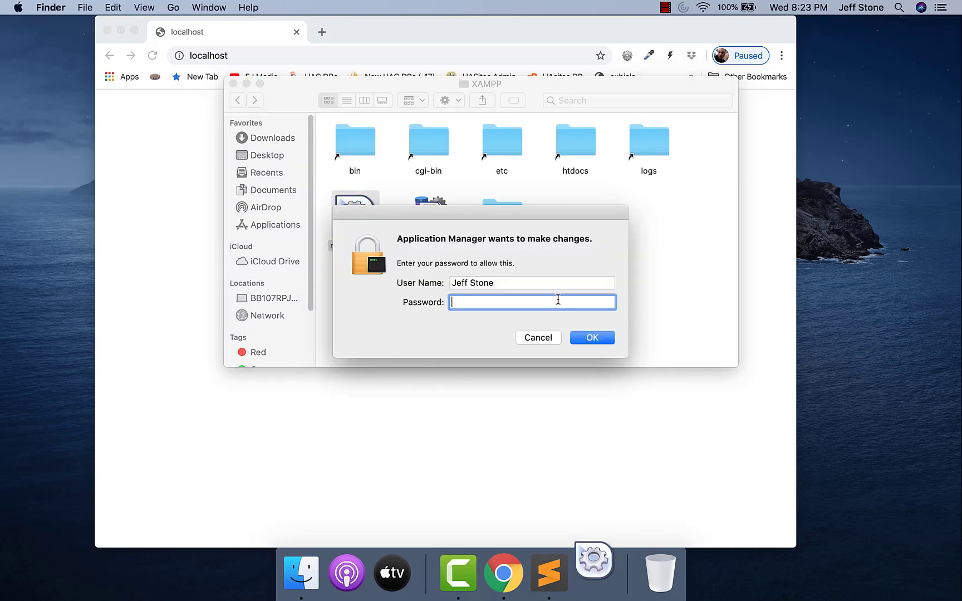
{"action": "type", "text": "••••"}
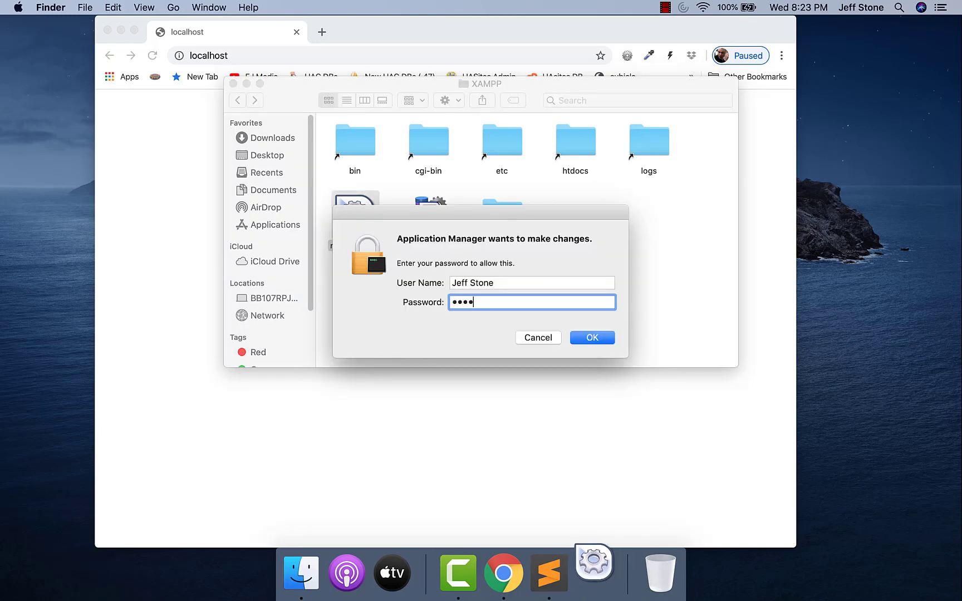
{"action": "left_click", "coordinate": [590, 338]}
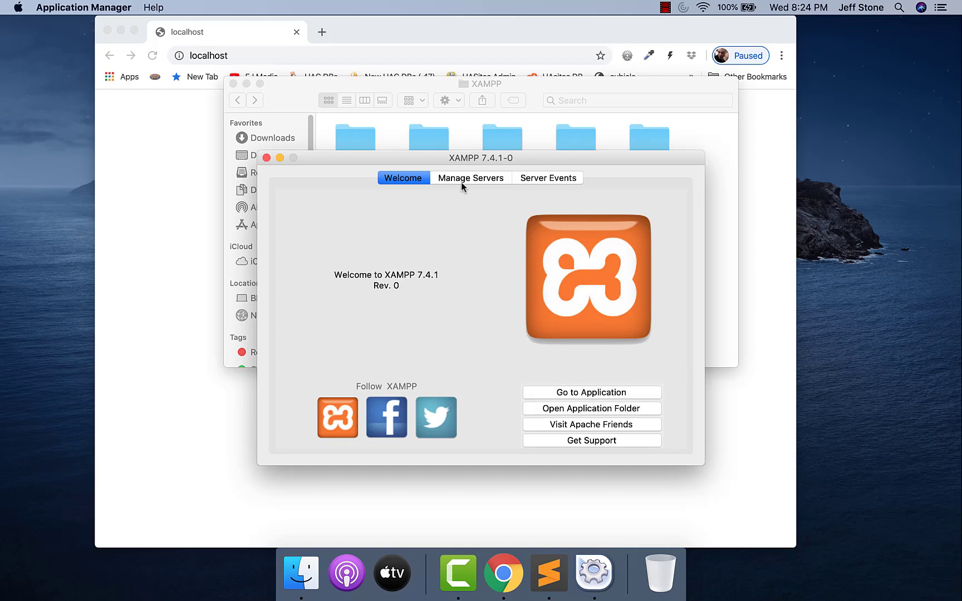
Step: Start Apache Web Server and MySQL Database, then reload the localhost dashboard in Chrome
{"action": "left_click", "coordinate": [469, 178]}
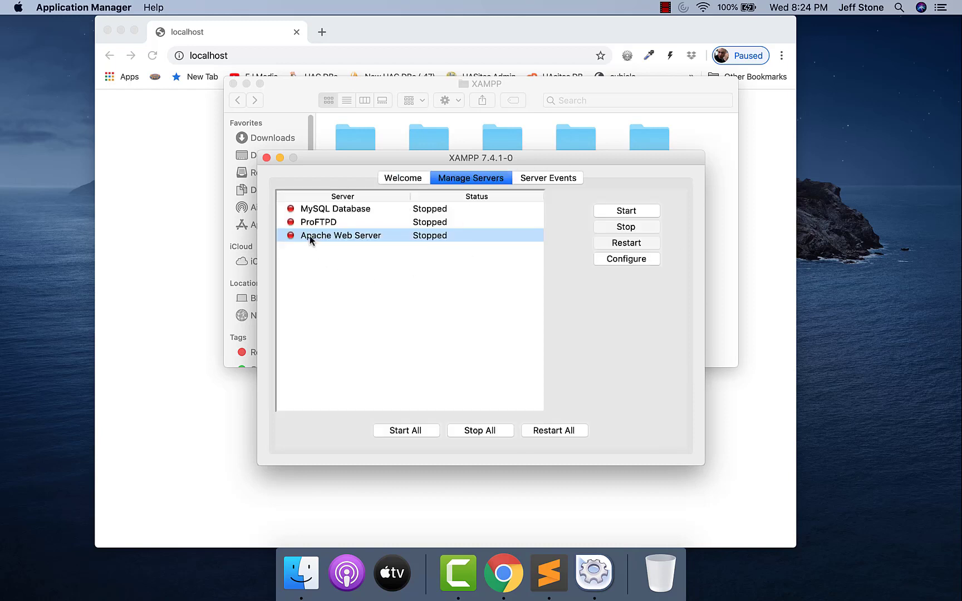
{"action": "left_click", "coordinate": [625, 210]}
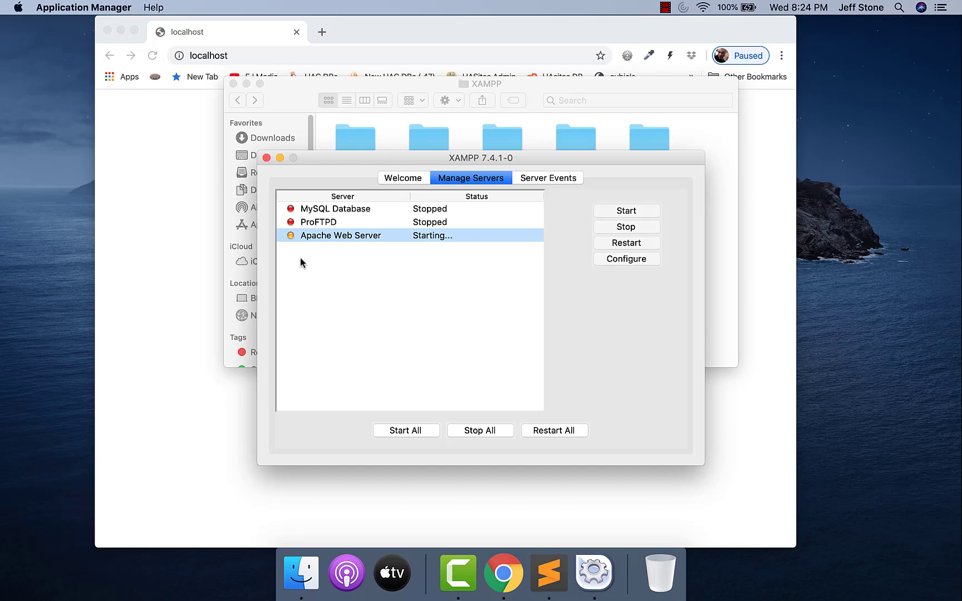
{"action": "mouse_move", "coordinate": [319, 243]}
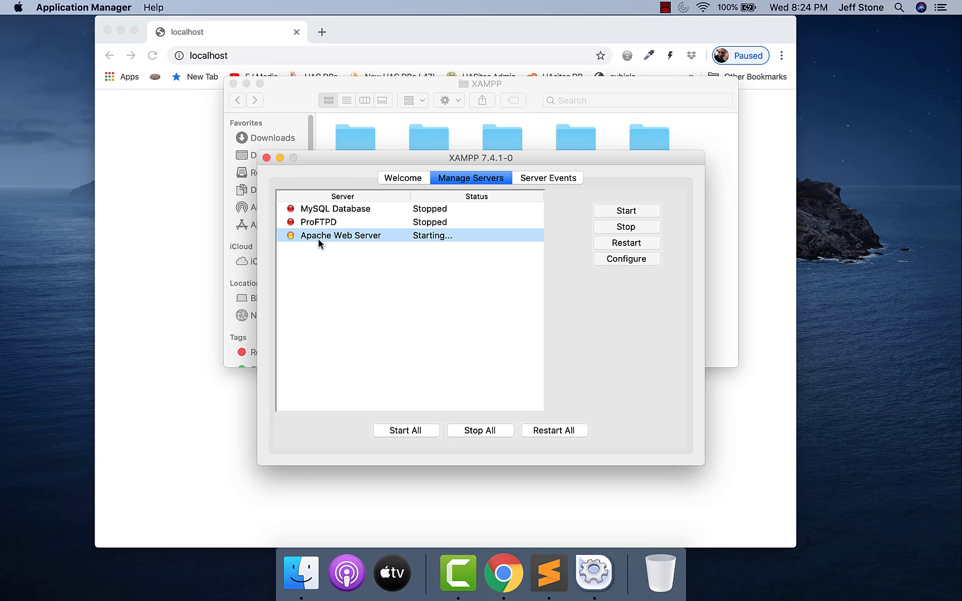
{"action": "mouse_move", "coordinate": [349, 319]}
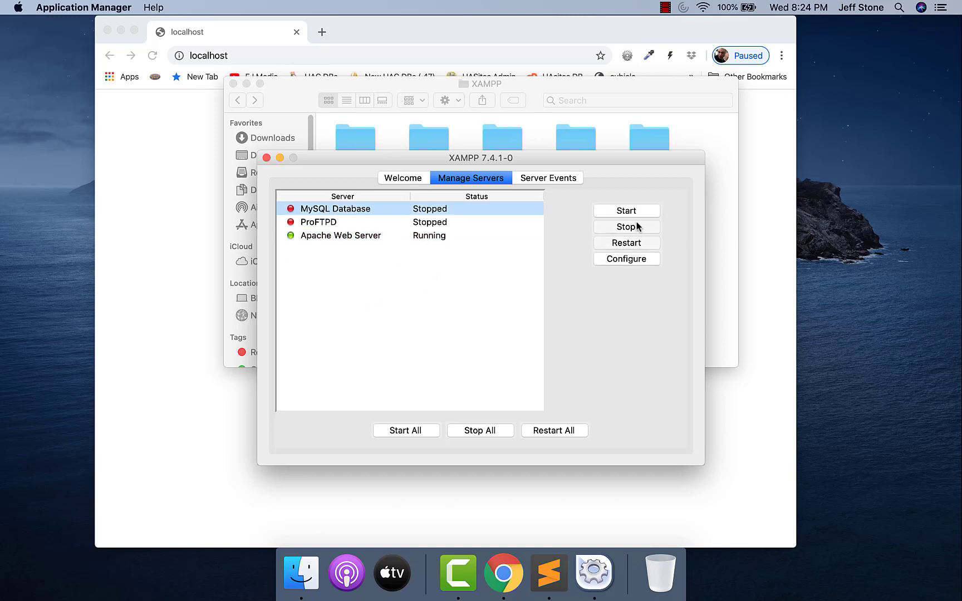
{"action": "left_click", "coordinate": [625, 210]}
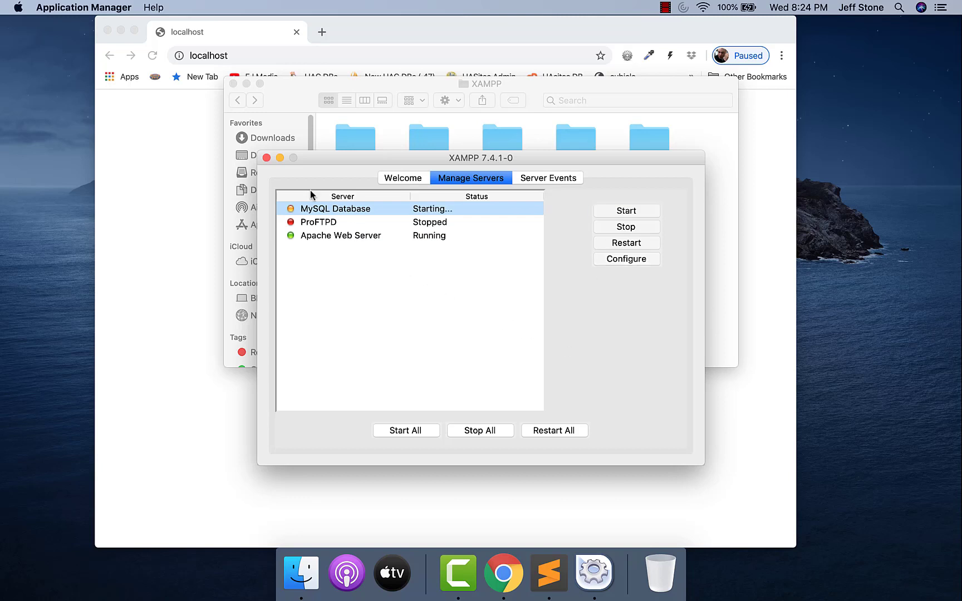
{"action": "mouse_move", "coordinate": [458, 284]}
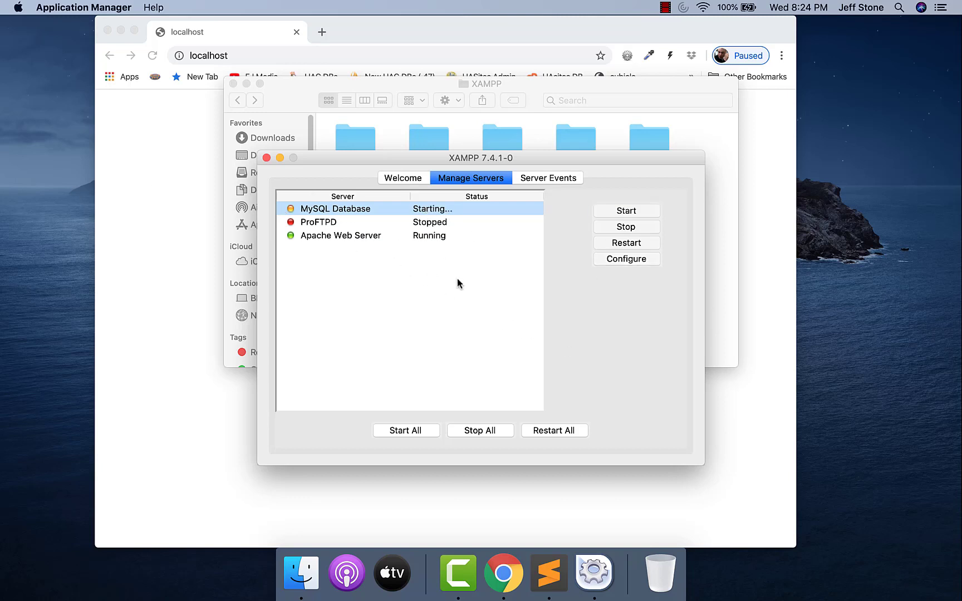
{"action": "mouse_move", "coordinate": [411, 322]}
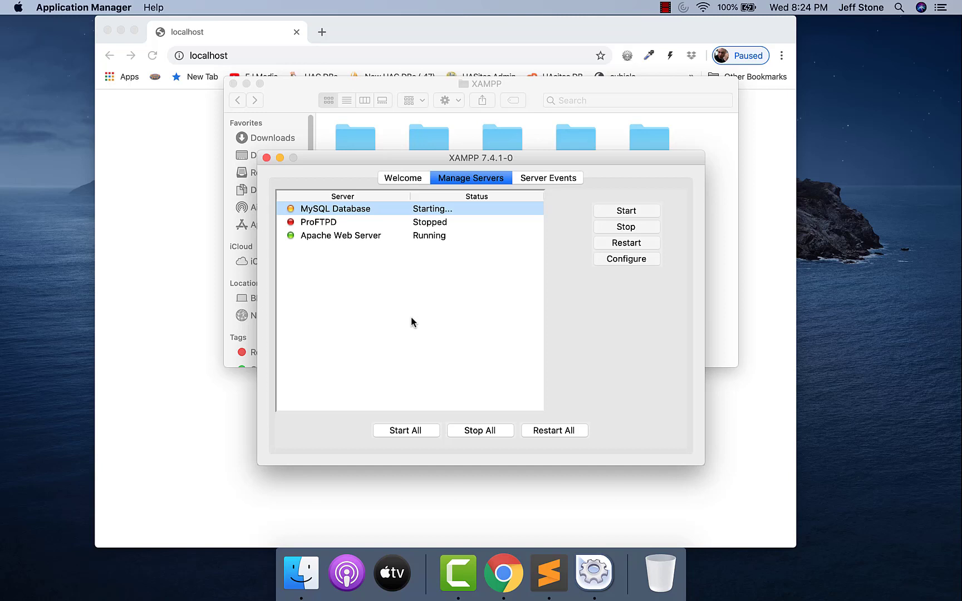
{"action": "mouse_move", "coordinate": [294, 212]}
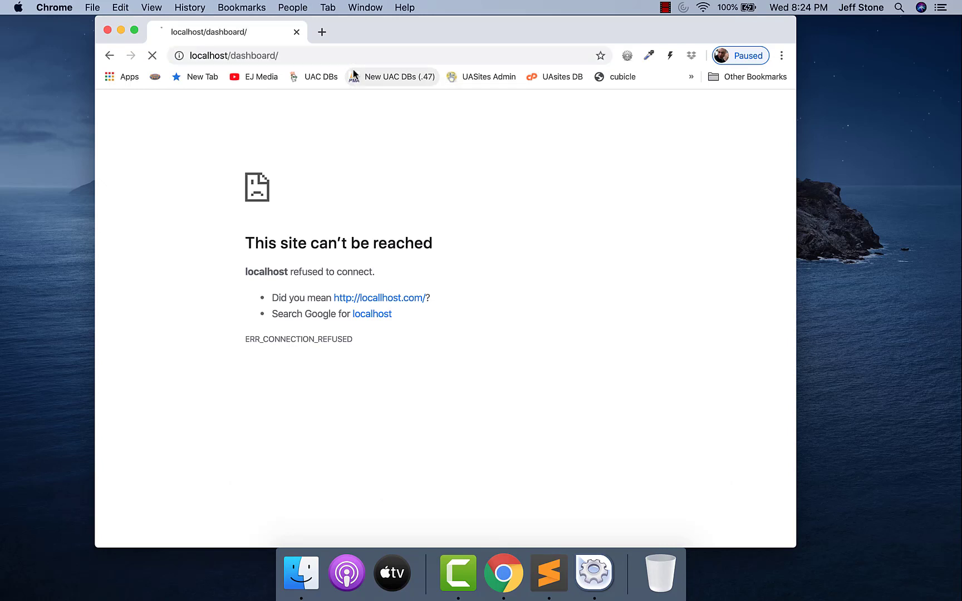
{"action": "left_click", "coordinate": [152, 56]}
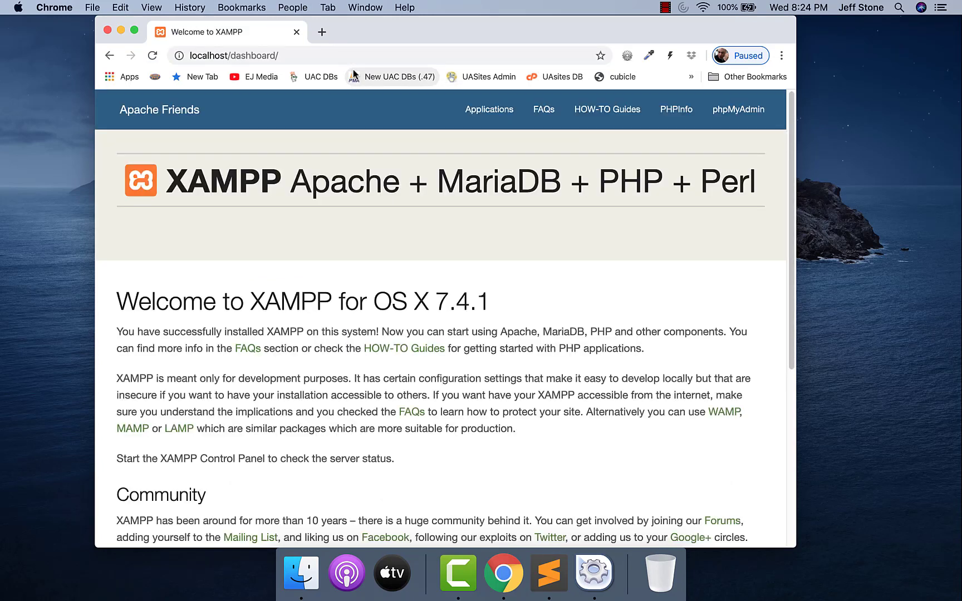